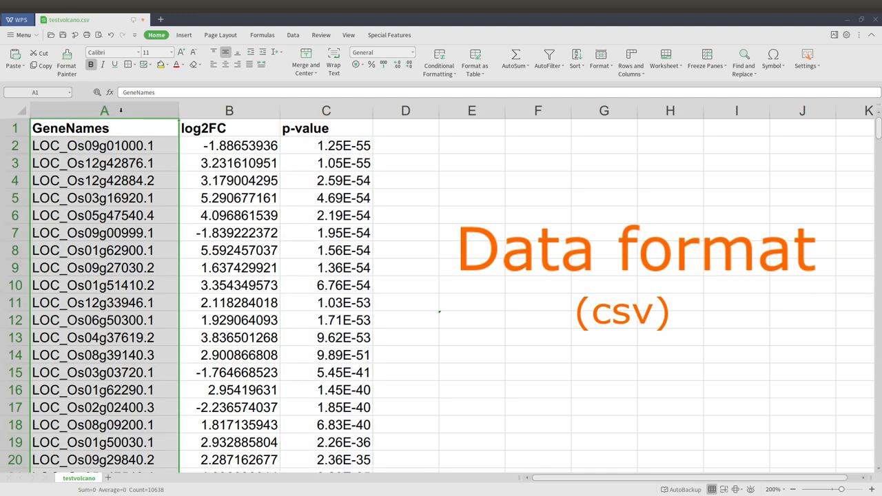
Enter 'import pandas as pd' and 'from bioinfokit import analys,visuz' at the prompt
{"action": "left_click", "coordinate": [229, 110]}
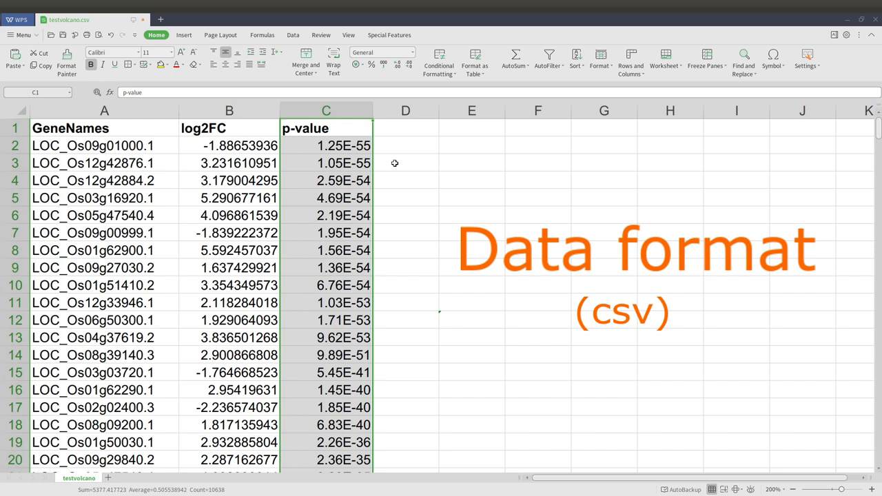
{"action": "mouse_move", "coordinate": [416, 184]}
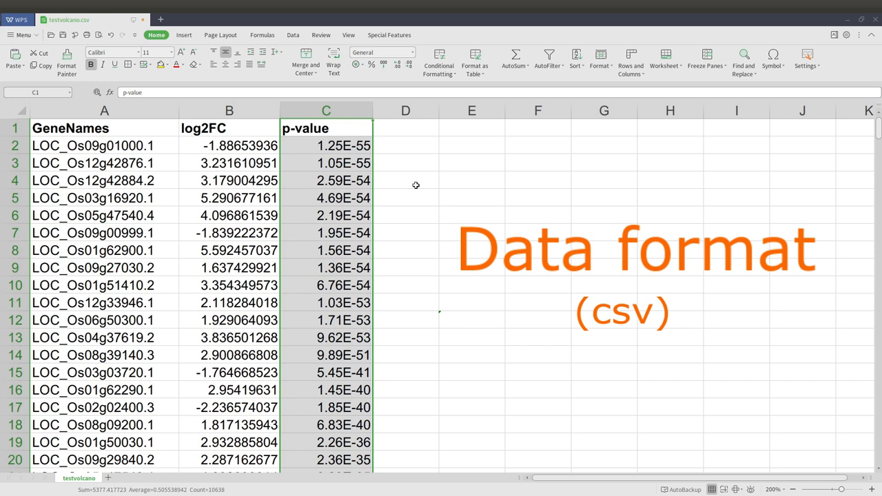
{"action": "mouse_move", "coordinate": [392, 132]}
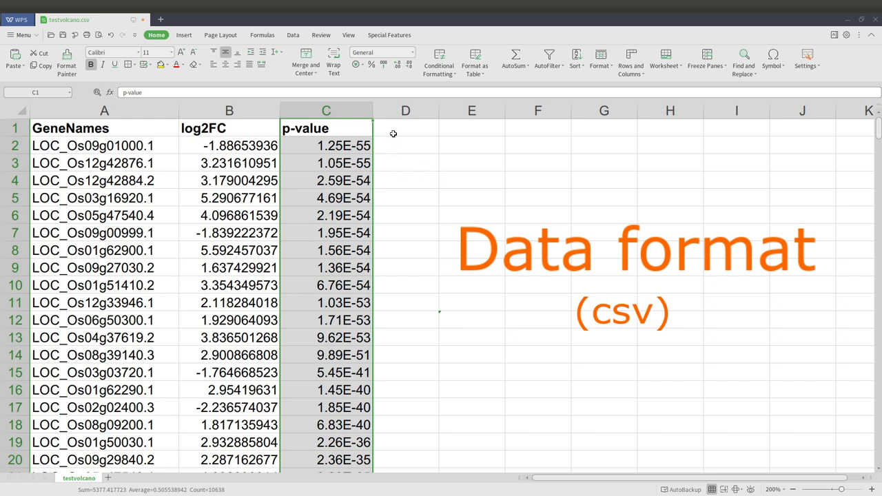
{"action": "mouse_move", "coordinate": [561, 170]}
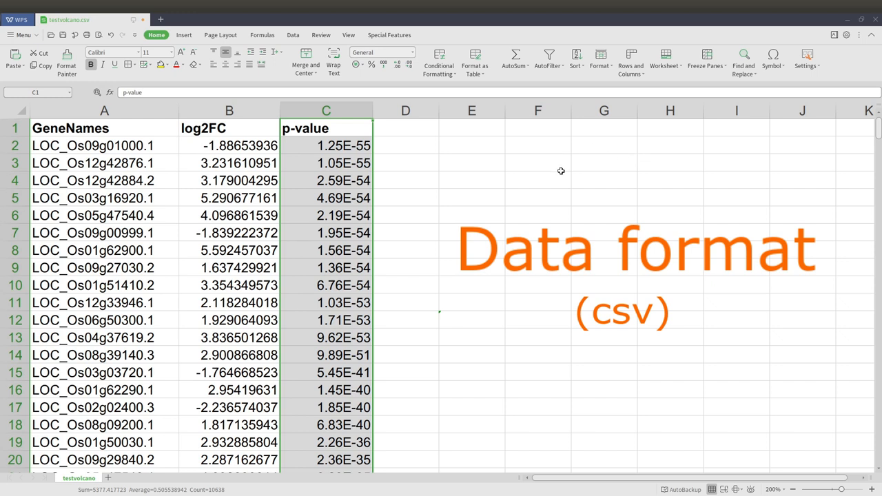
{"action": "mouse_move", "coordinate": [259, 127]}
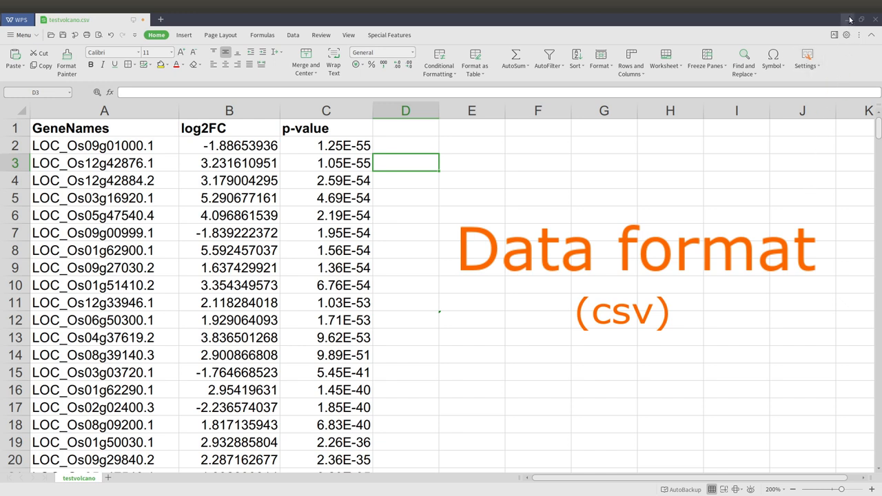
{"action": "mouse_move", "coordinate": [848, 19]}
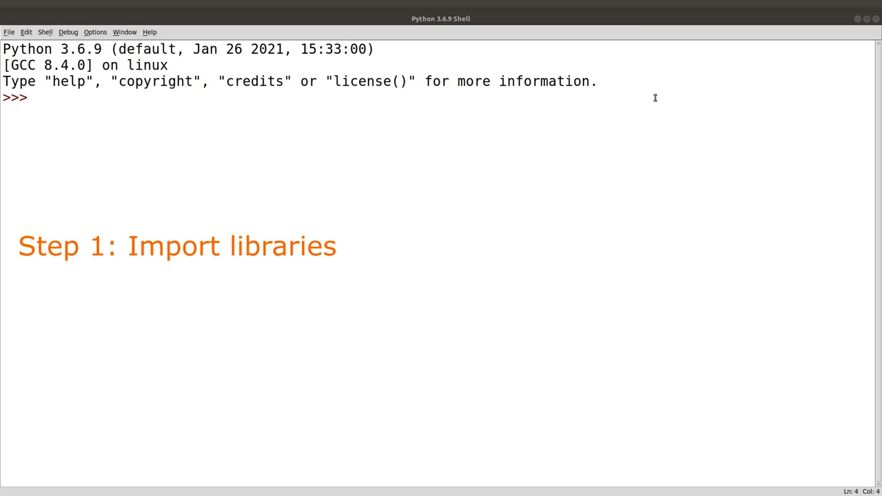
{"action": "mouse_move", "coordinate": [625, 110]}
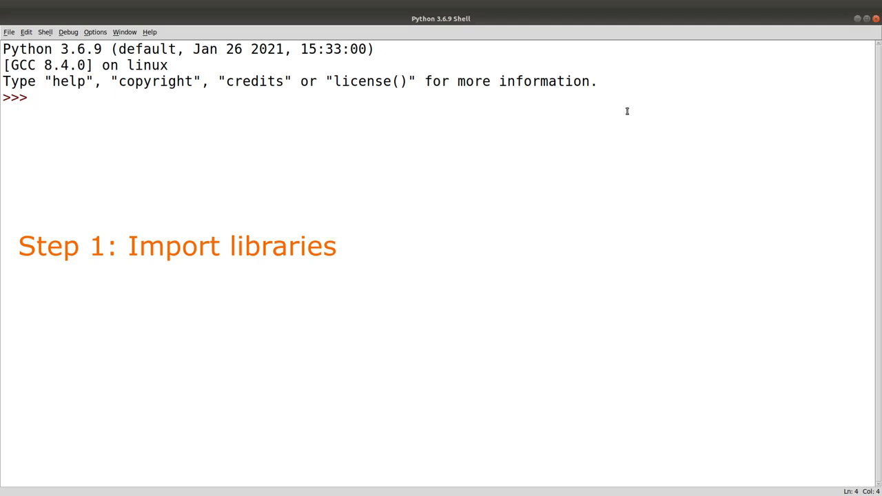
{"action": "type", "text": "imp"}
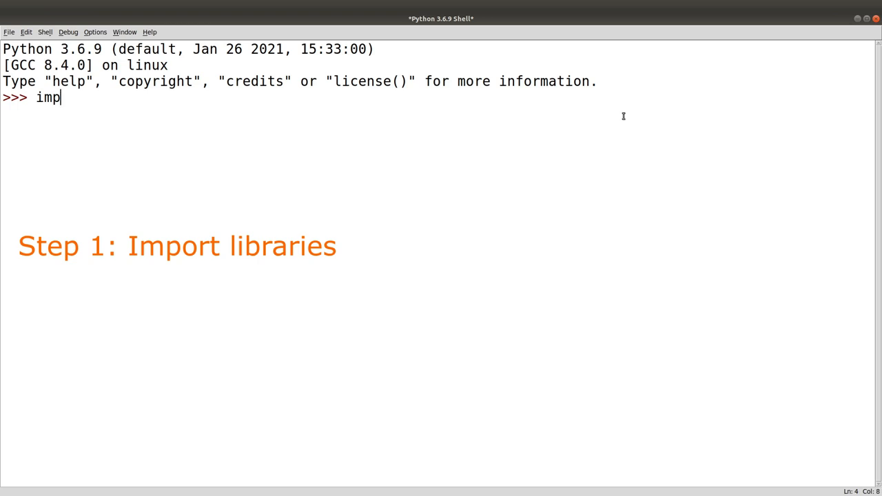
{"action": "type", "text": "ort p"}
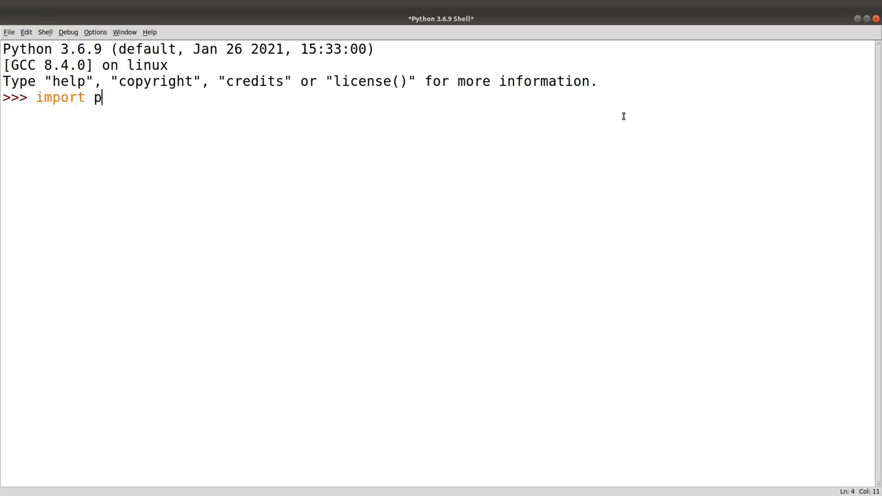
{"action": "type", "text": "andas as pd"}
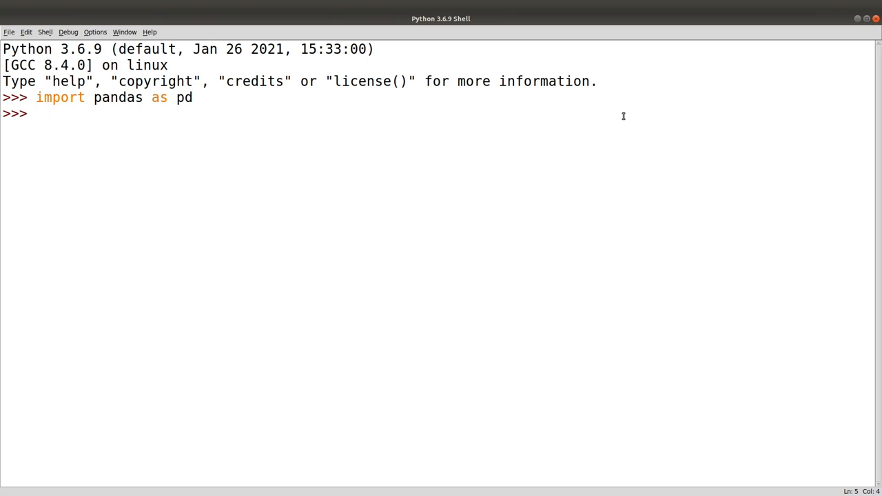
{"action": "type", "text": "f"}
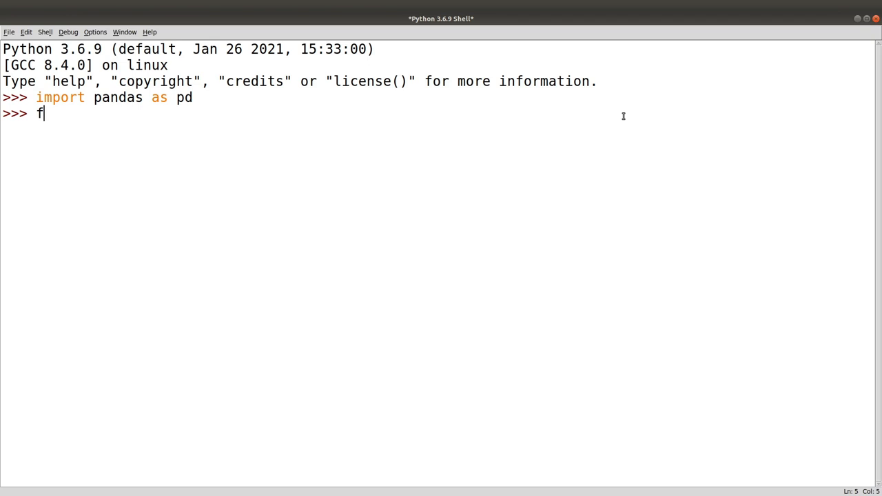
{"action": "type", "text": "rom bioinfo"}
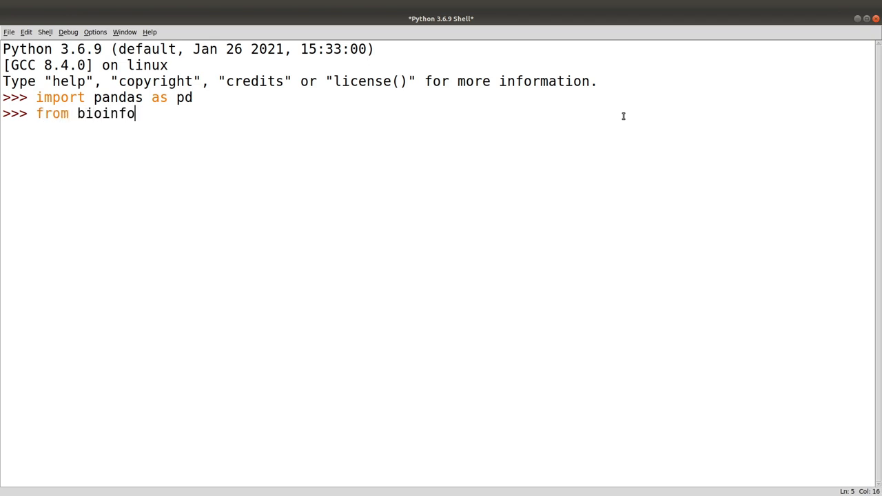
{"action": "type", "text": "kit import"}
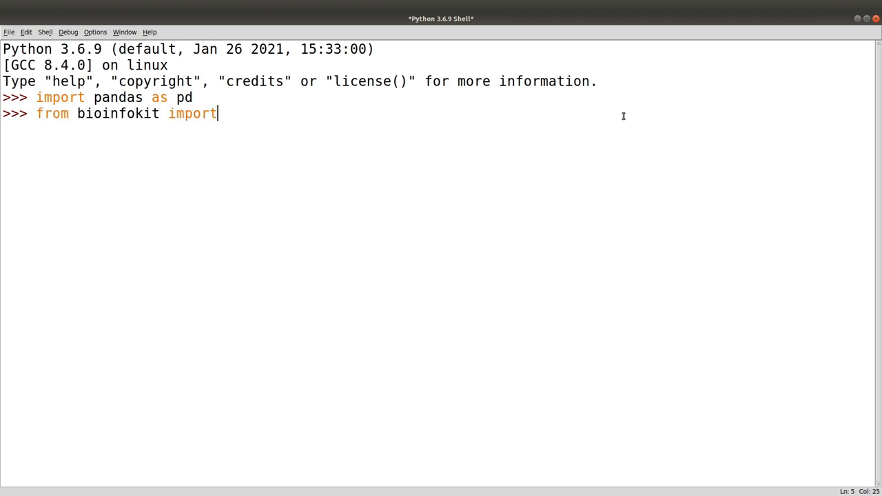
{"action": "type", "text": "analys,"}
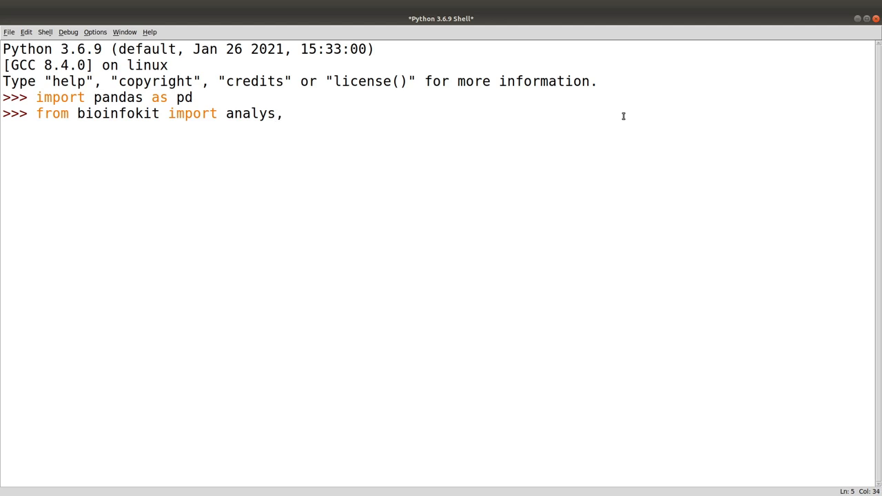
{"action": "type", "text": "visuz"}
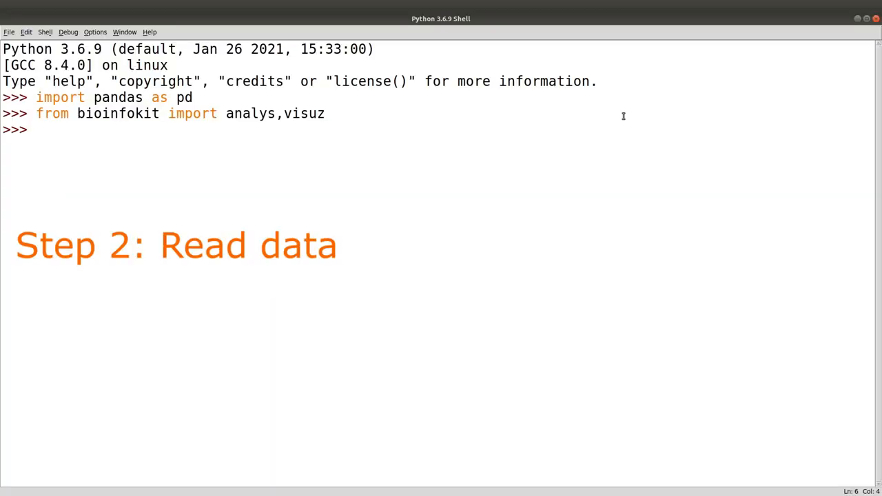
Assign data_path = "/home/kobina/testvolcano.csv"
{"action": "type", "text": "data"}
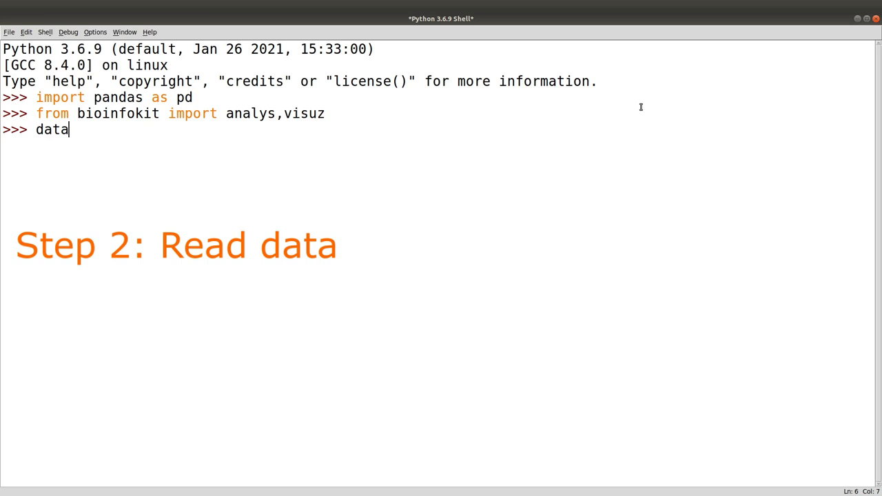
{"action": "type", "text": "_path"}
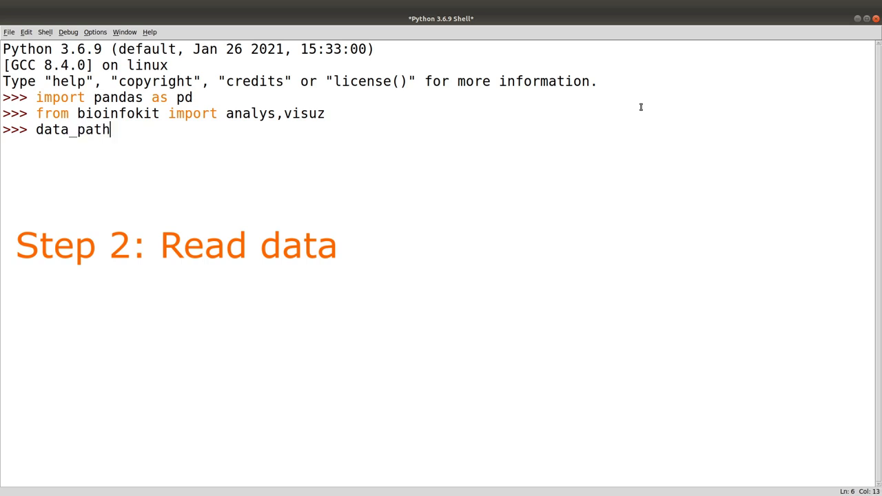
{"action": "type", "text": "="}
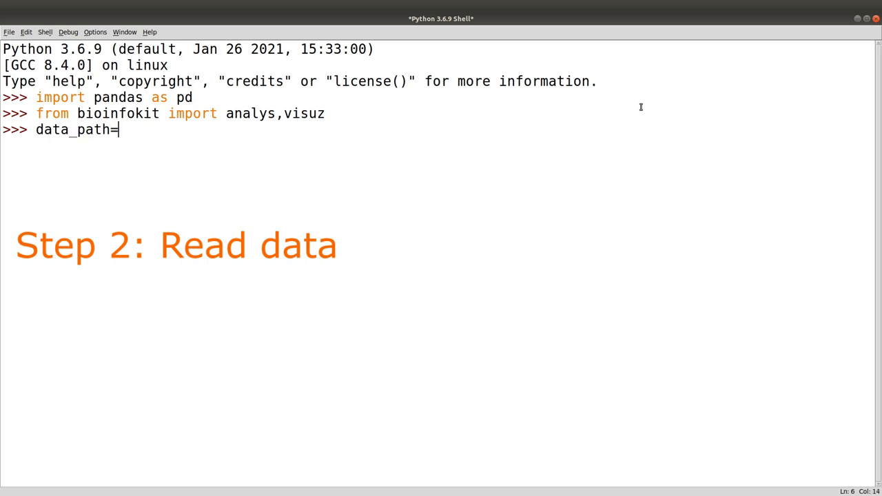
{"action": "type", "text": "\"/home/kobina/testvolcano.csv"}
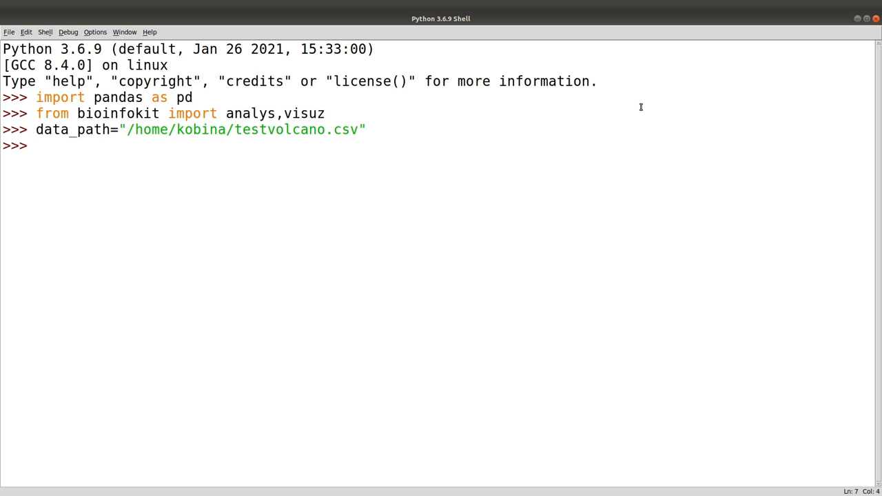
Read the CSV into df with pd.read_csv(data_path) and preview it with df.head()
{"action": "type", "text": "df=pd"}
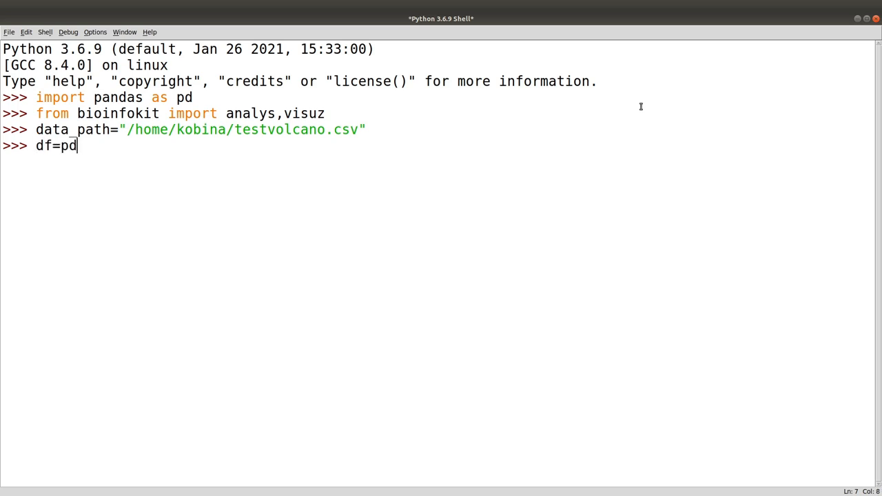
{"action": "type", "text": ".read_"}
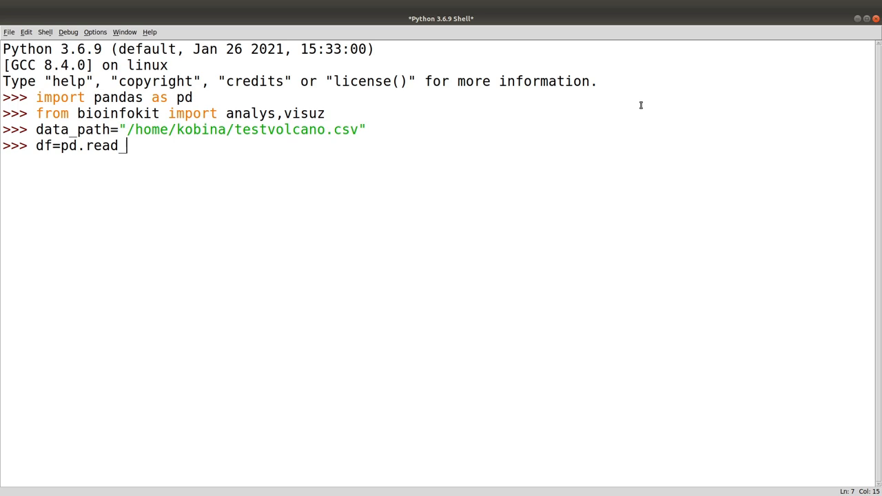
{"action": "type", "text": "csv("}
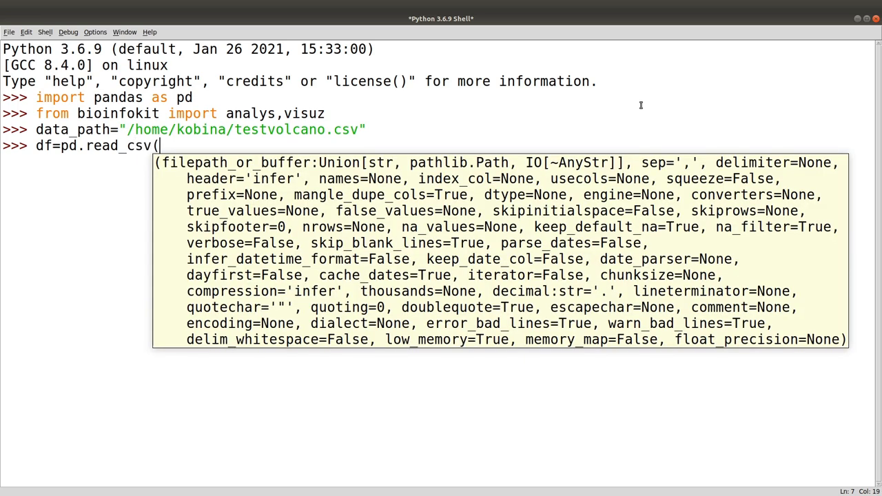
{"action": "type", "text": "data_path"}
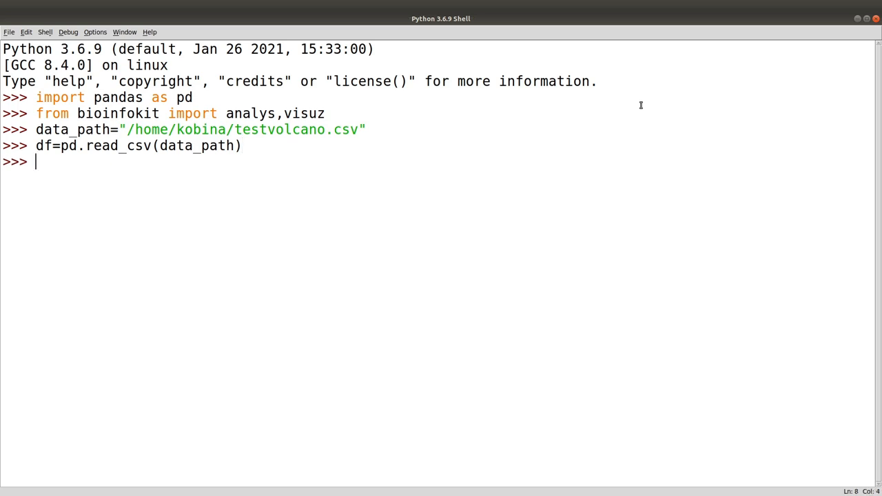
{"action": "type", "text": "df.head("}
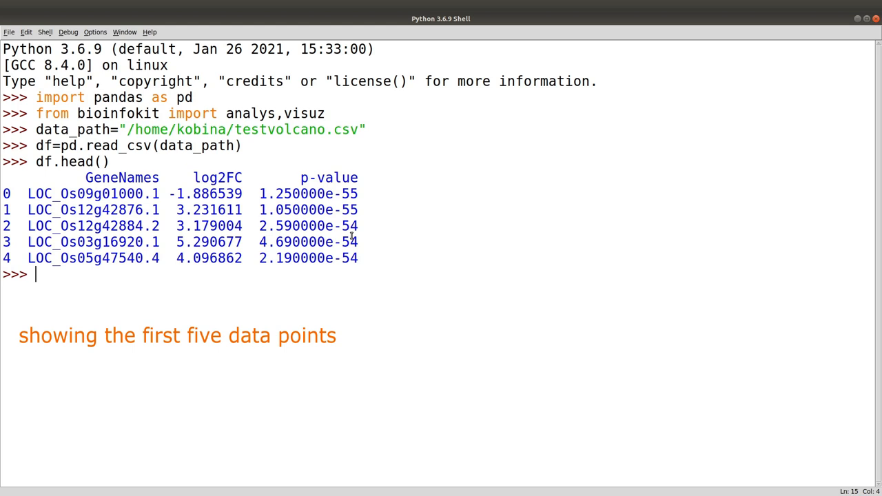
{"action": "mouse_move", "coordinate": [351, 237]}
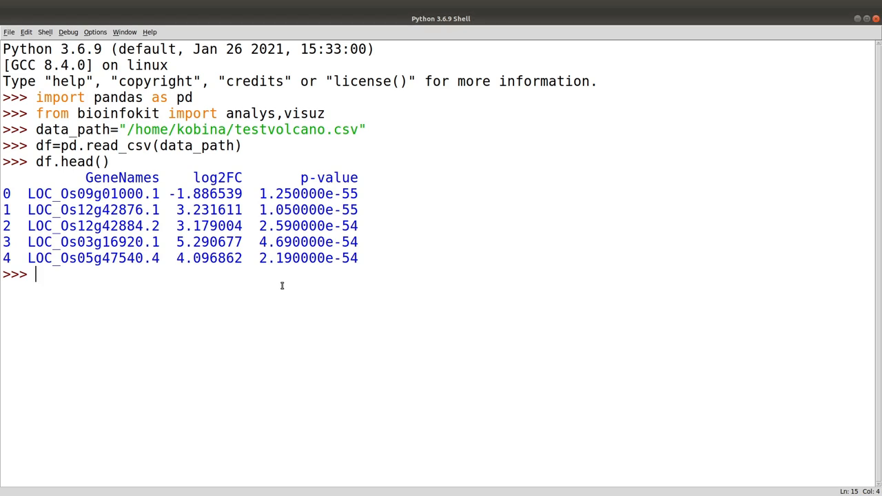
Begin the call visuz.gene_exp.volcano(df=df, lfc=..
{"action": "type", "text": "visuz"}
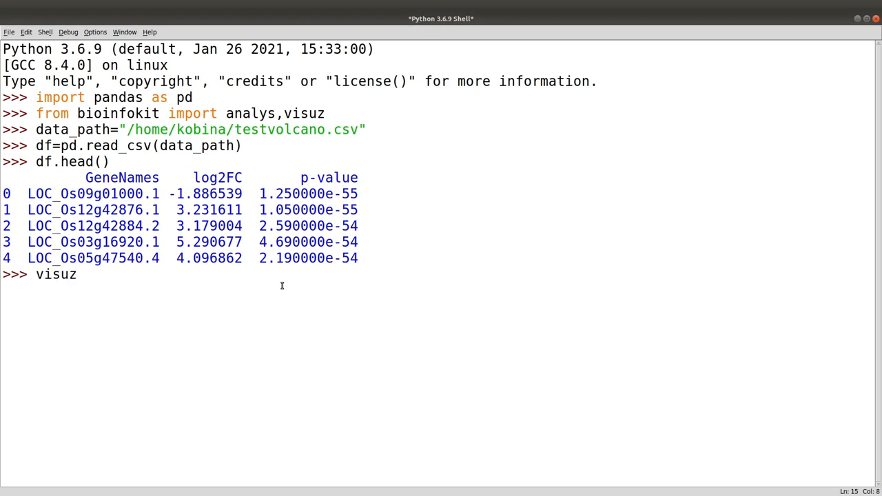
{"action": "type", "text": "."}
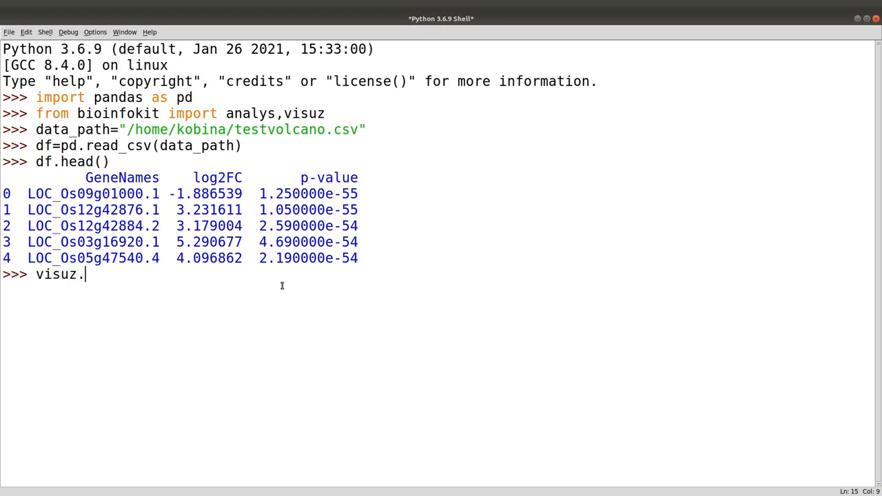
{"action": "type", "text": "gen"}
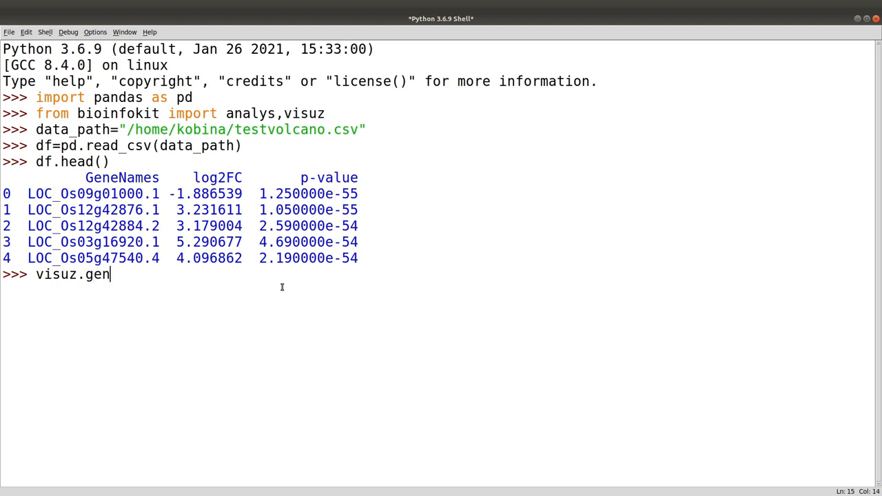
{"action": "type", "text": "e"}
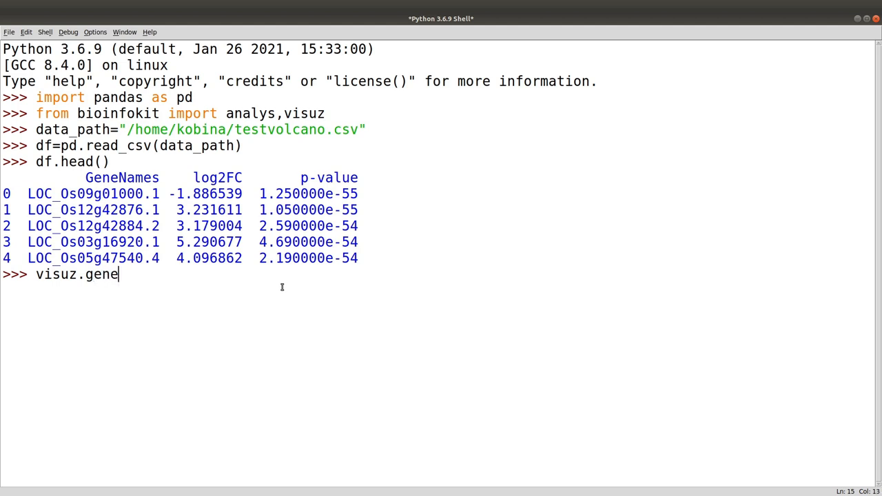
{"action": "type", "text": "_exp.v"}
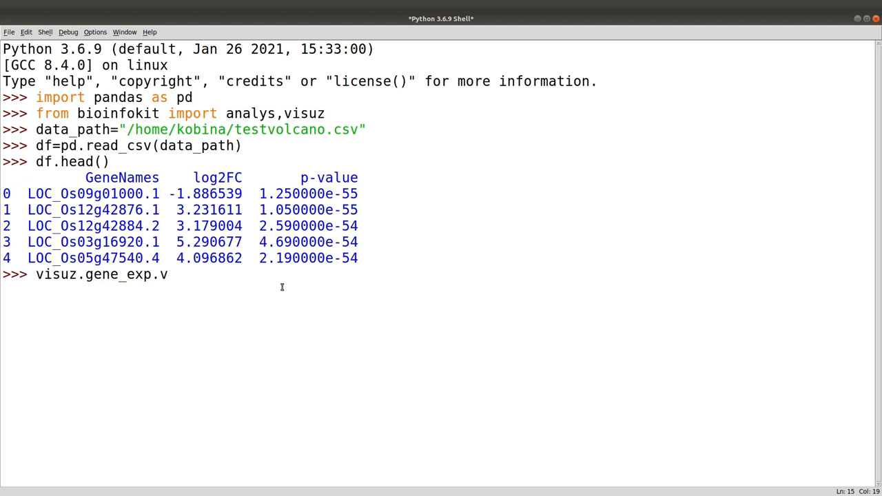
{"action": "type", "text": "olcano"}
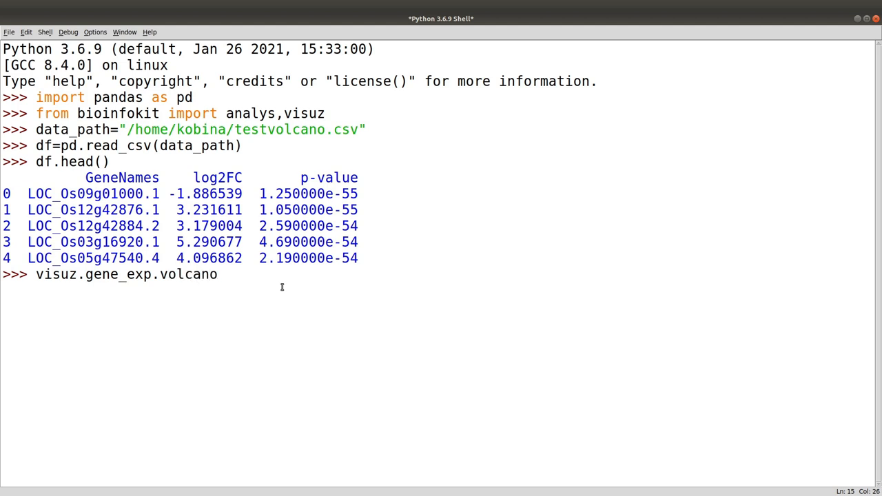
{"action": "type", "text": "(df"}
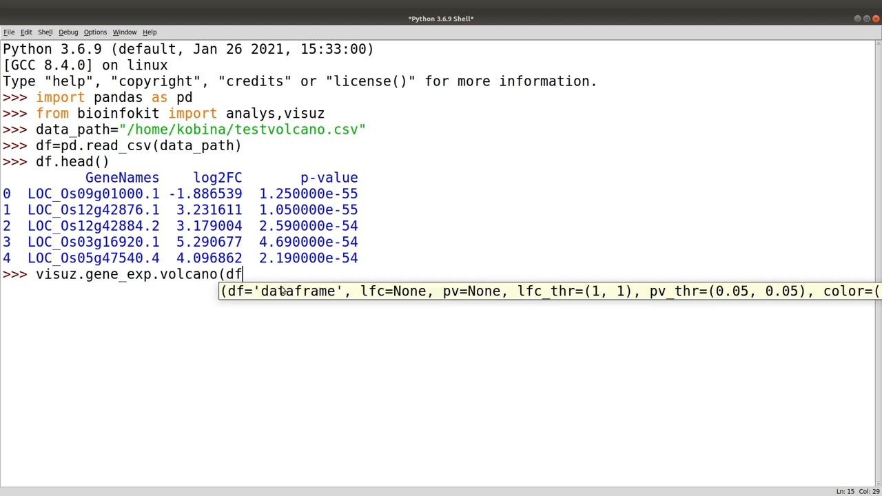
{"action": "type", "text": "="}
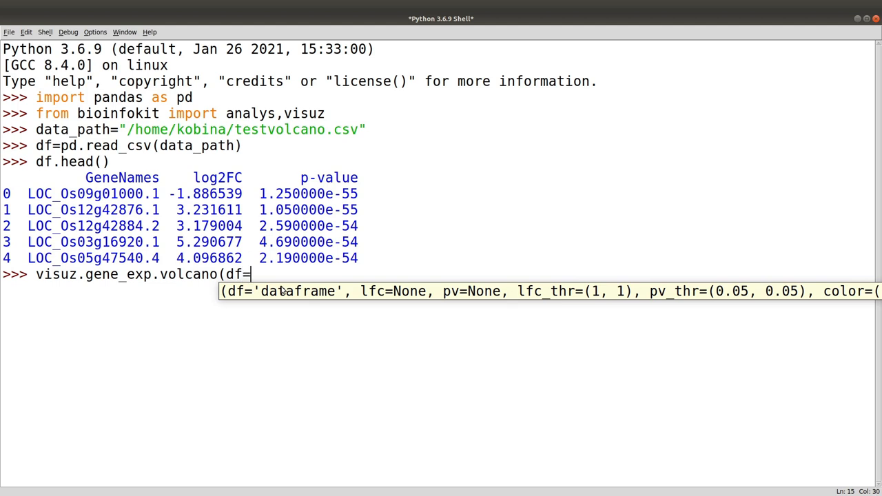
{"action": "type", "text": "df"}
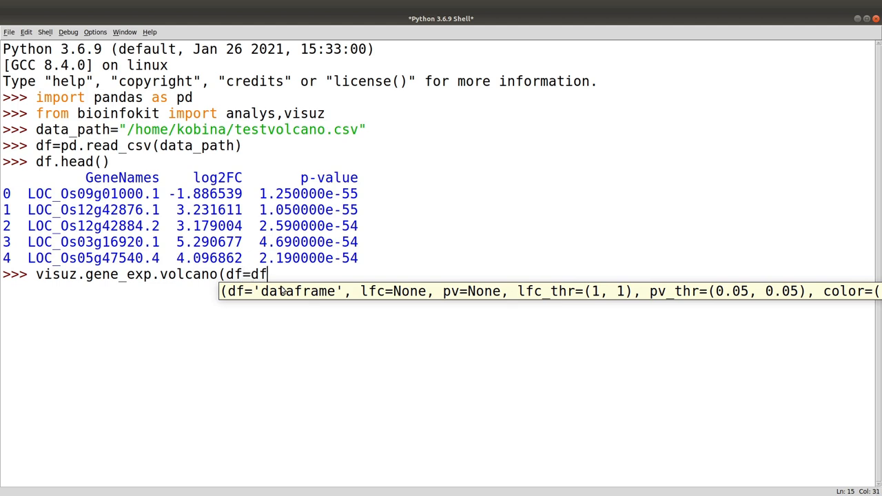
{"action": "type", "text": ",l"}
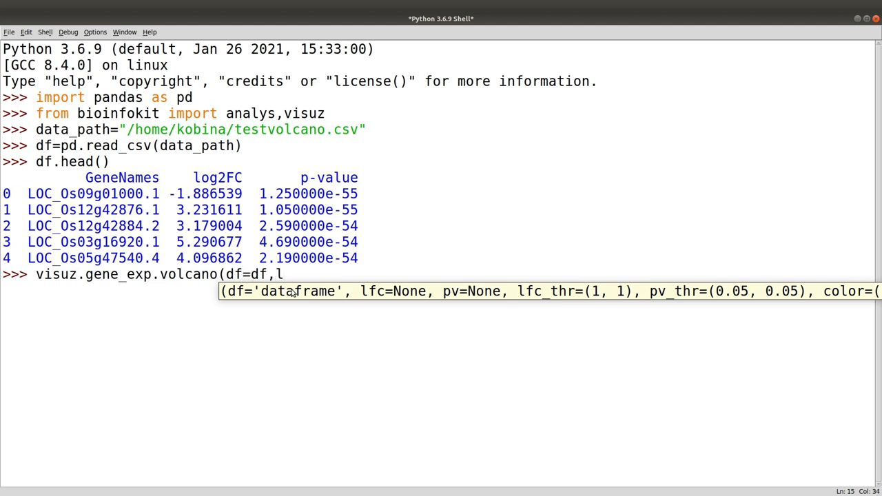
{"action": "type", "text": "fc"}
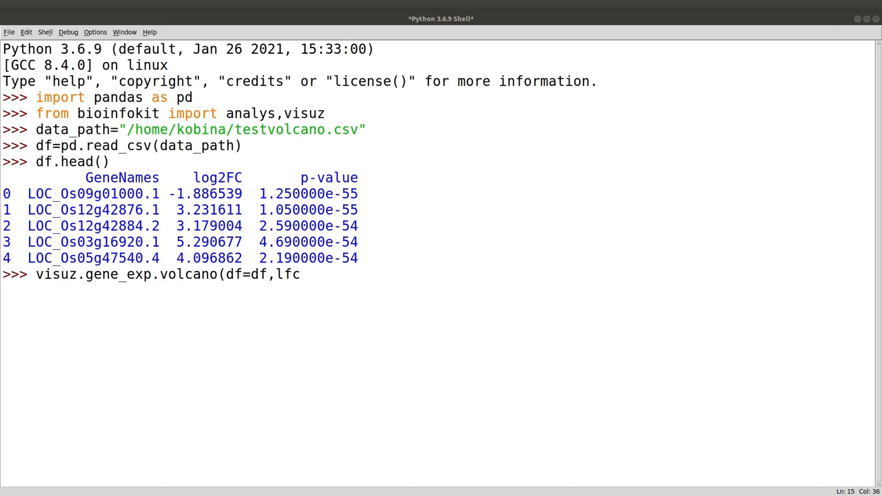
{"action": "mouse_move", "coordinate": [730, 350]}
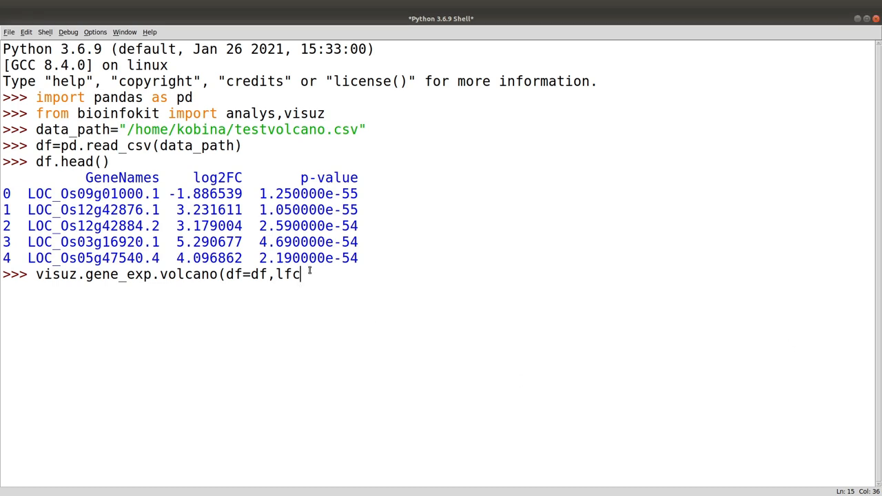
Complete it with lfc='log2FC', pv='p-value' and run it, getting a font fallback warning
{"action": "type", "text": "="}
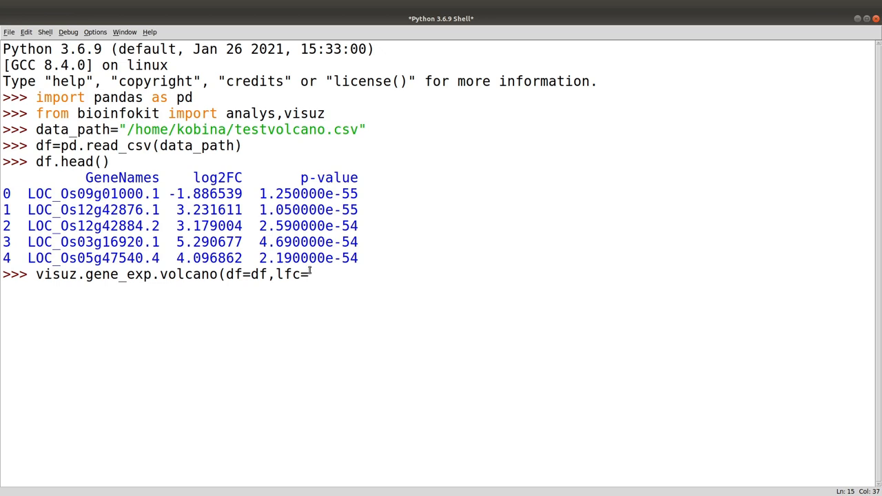
{"action": "type", "text": "'log2F"}
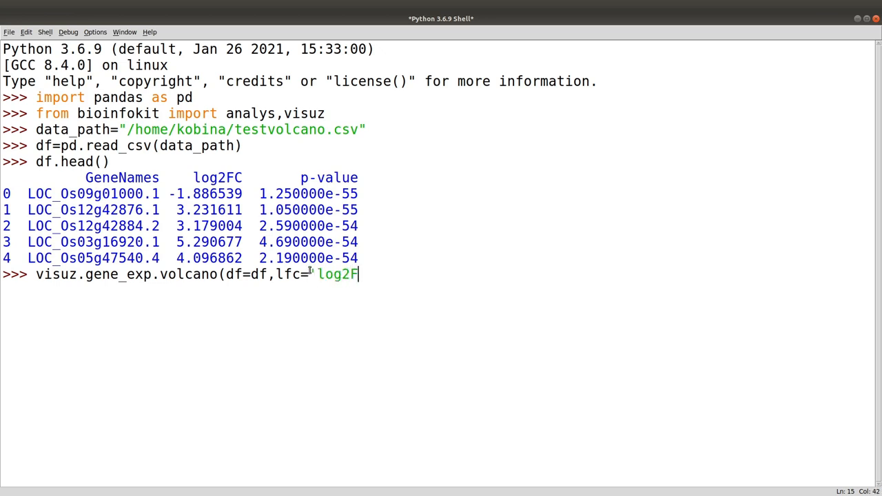
{"action": "type", "text": "C'"}
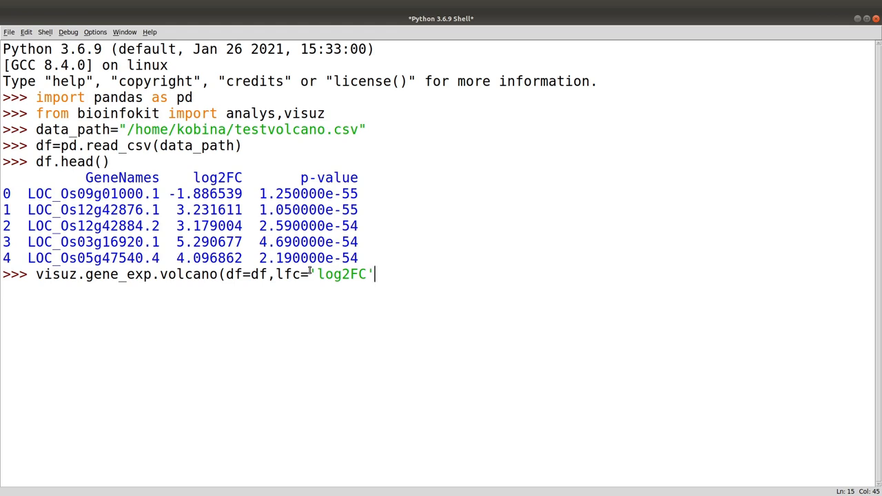
{"action": "type", "text": ","}
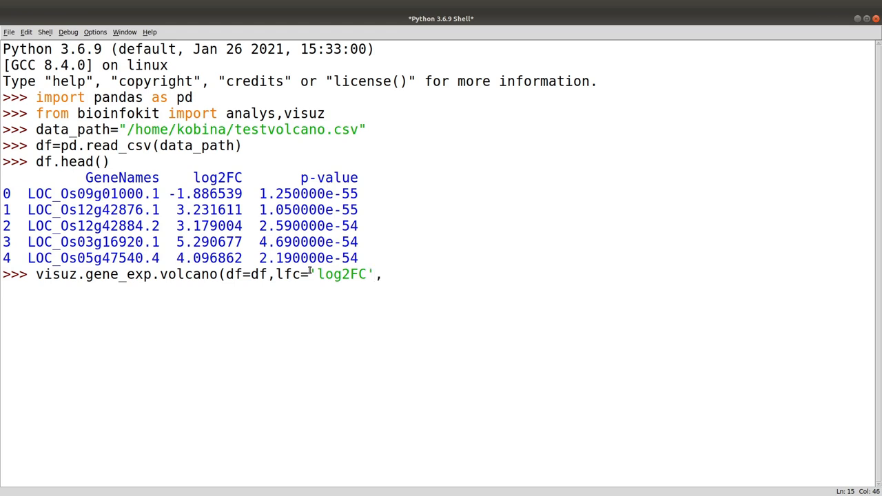
{"action": "type", "text": "pv="}
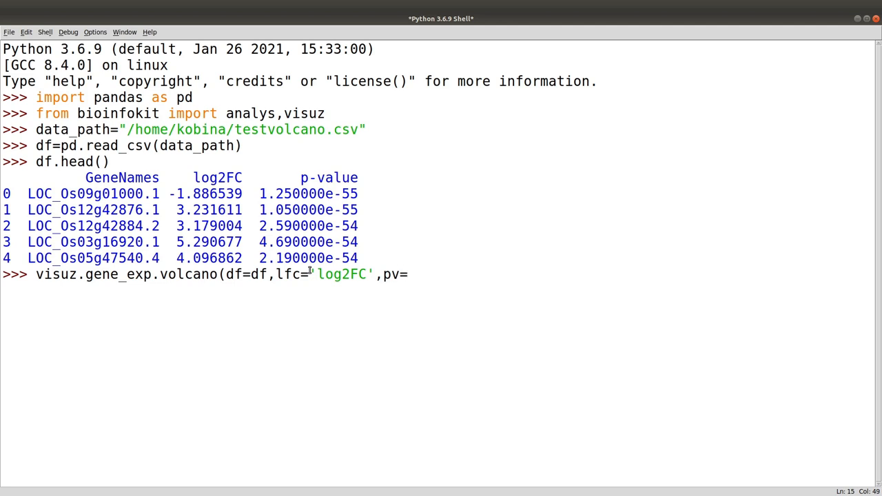
{"action": "type", "text": "'"}
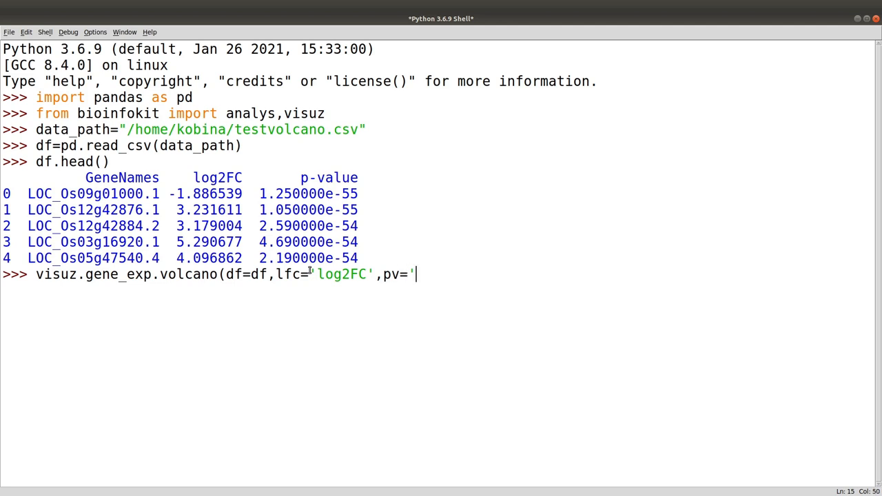
{"action": "type", "text": "p-va"}
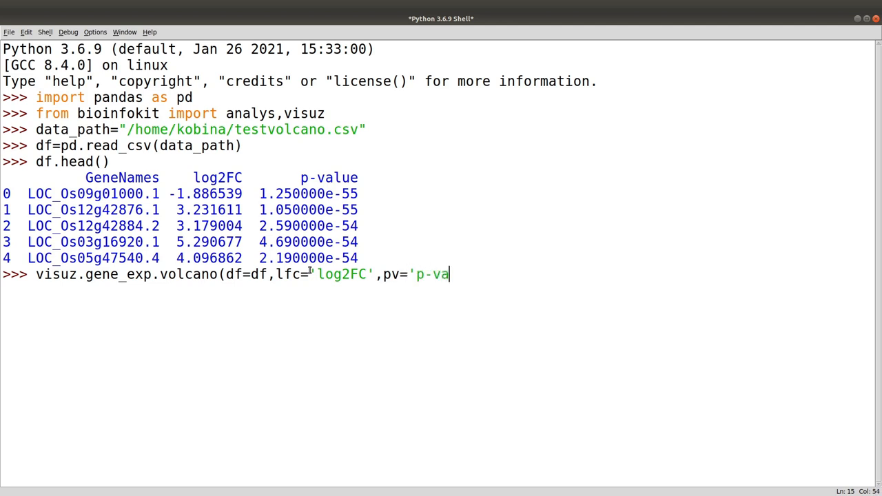
{"action": "type", "text": "lue')"}
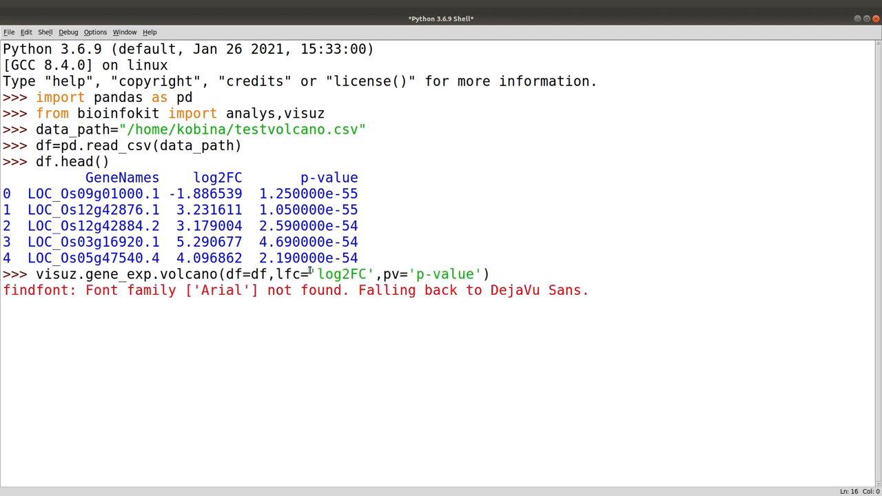
{"action": "key", "text": "Return"}
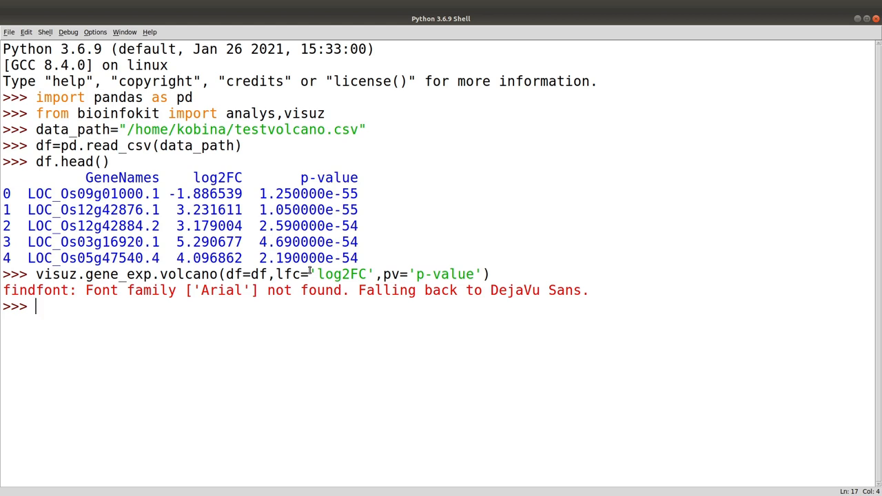
{"action": "mouse_move", "coordinate": [634, 189]}
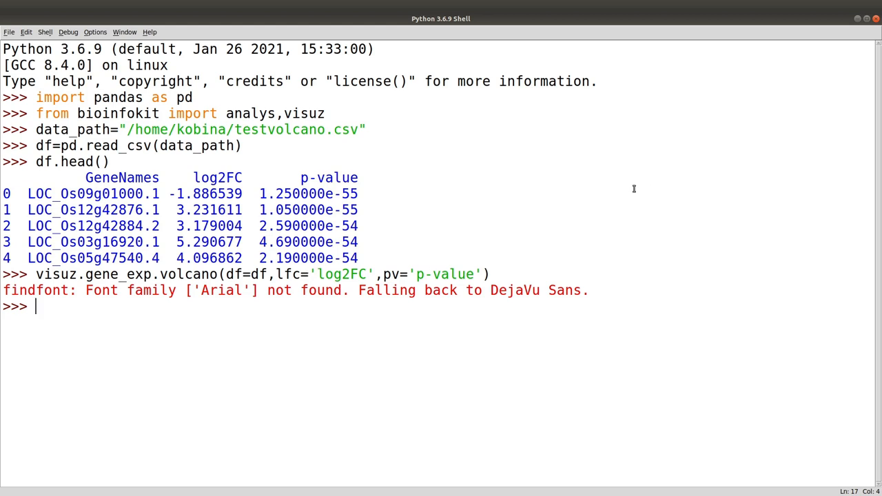
{"action": "mouse_move", "coordinate": [397, 325]}
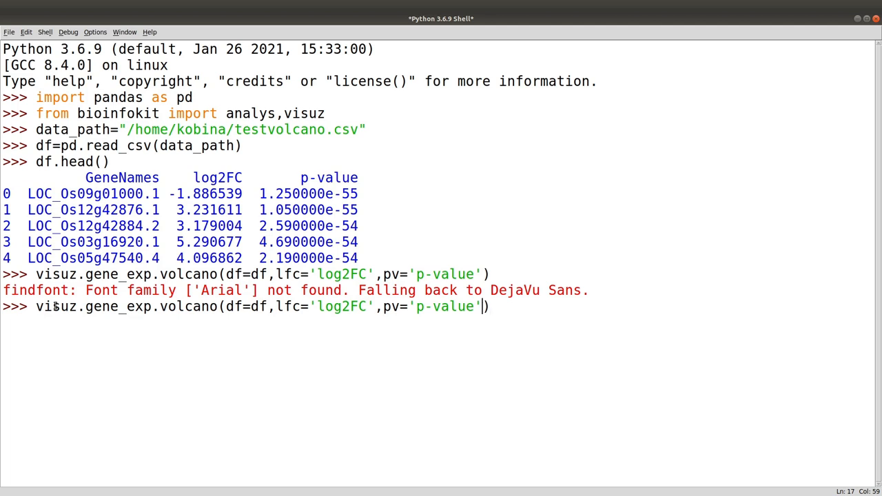
Rerun the volcano call with show=True, view the Figure 1 window, and return to the shell
{"action": "type", "text": ",show=True"}
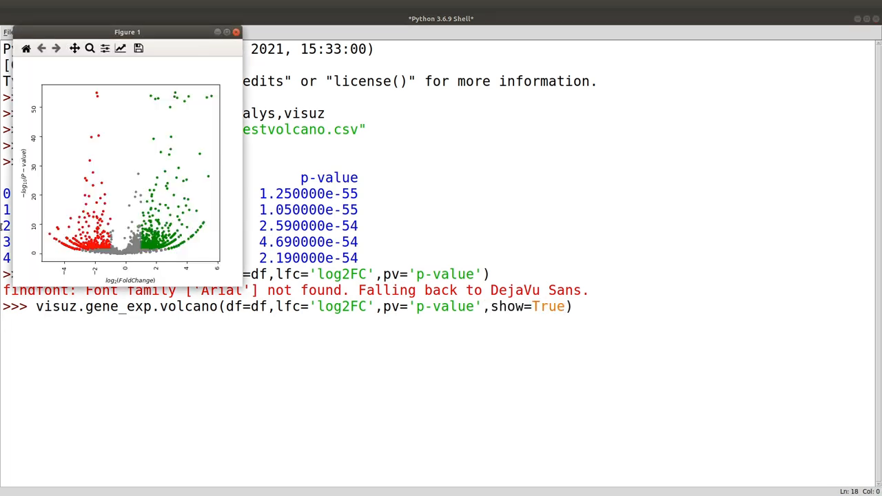
{"action": "left_click", "coordinate": [226, 31]}
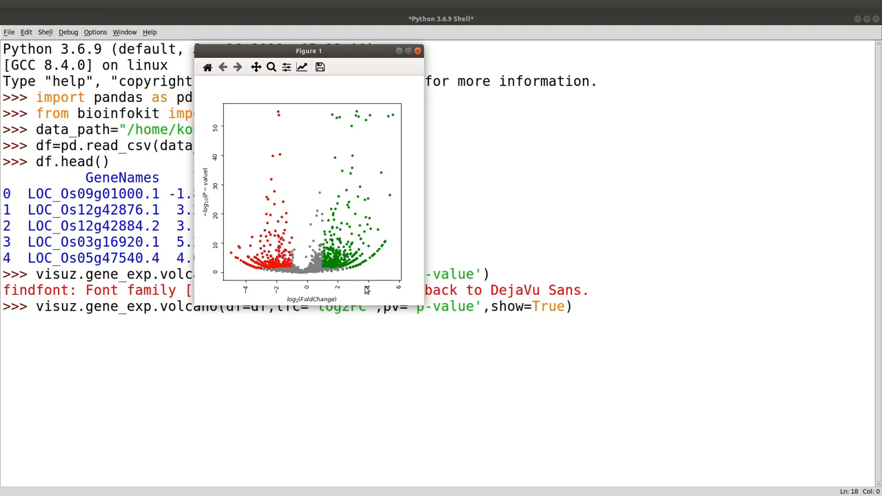
{"action": "mouse_move", "coordinate": [243, 290]}
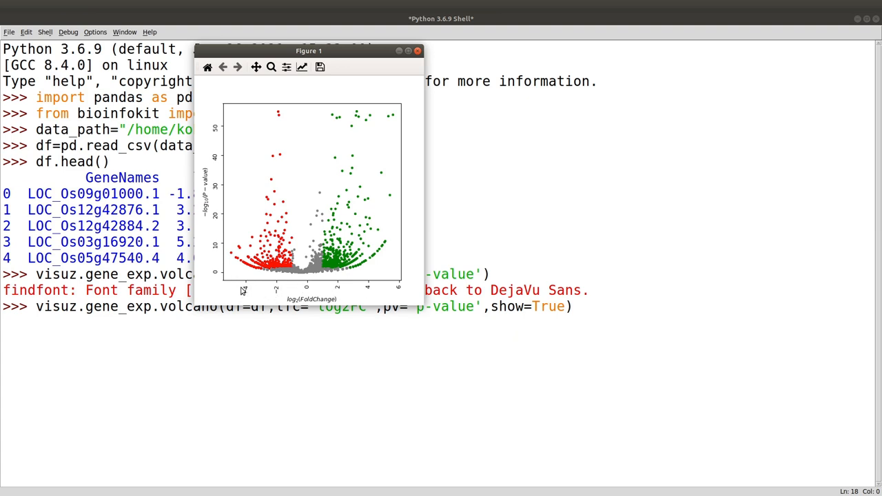
{"action": "mouse_move", "coordinate": [492, 350]}
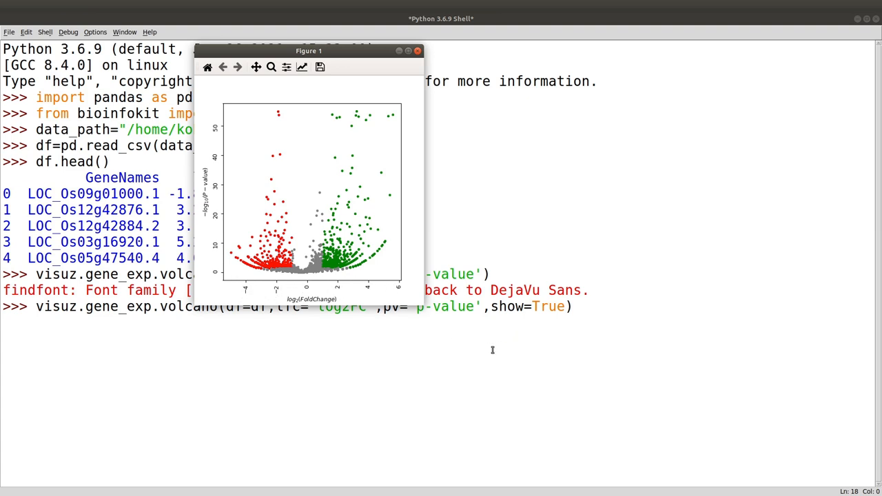
{"action": "left_click", "coordinate": [416, 50]}
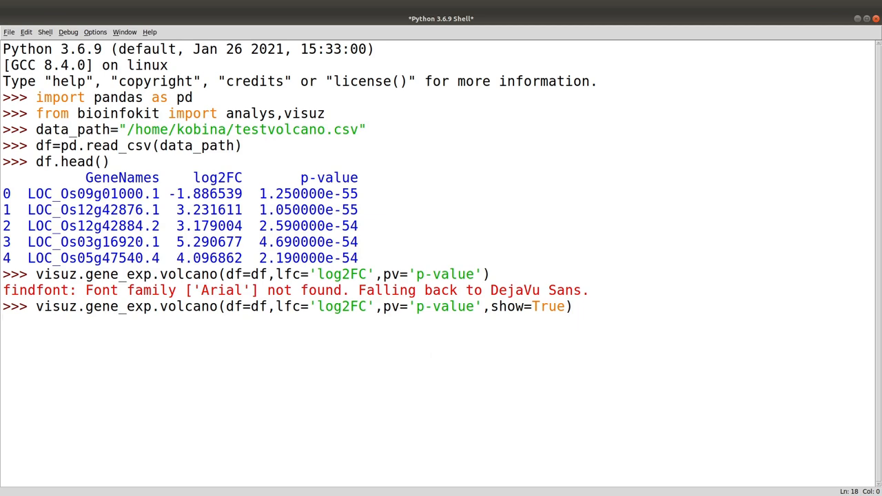
{"action": "key", "text": "Return"}
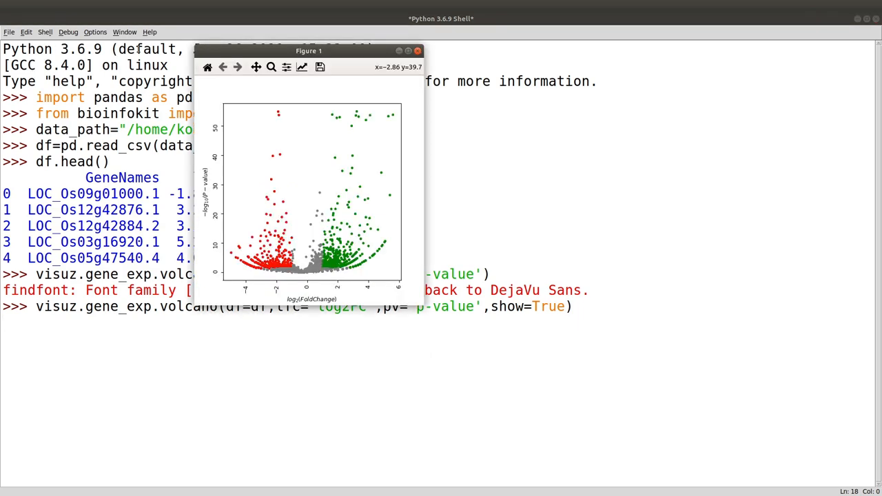
{"action": "left_click", "coordinate": [417, 50]}
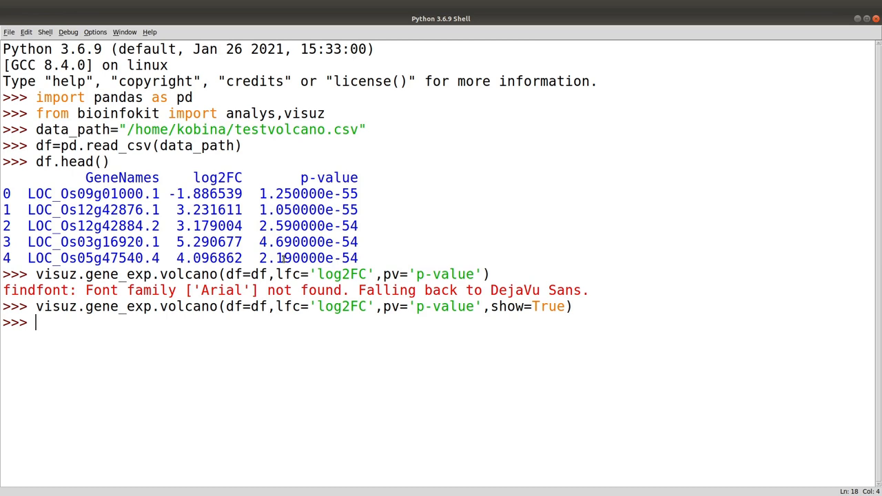
Run the volcano call again with ar=0 and show=True to draw the figure on screen
{"action": "type", "text": "visuz.gene_exp.volcano(df=df,lfc='log2FC',pv='p-value')"}
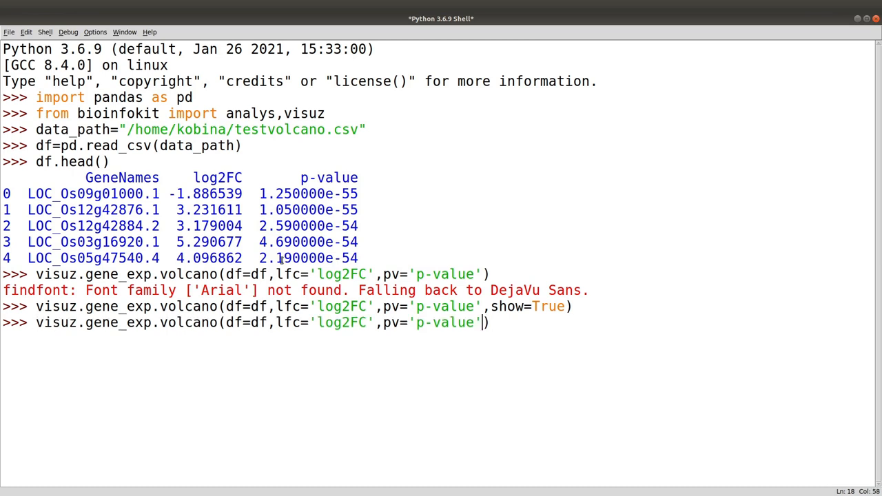
{"action": "type", "text": "ar"}
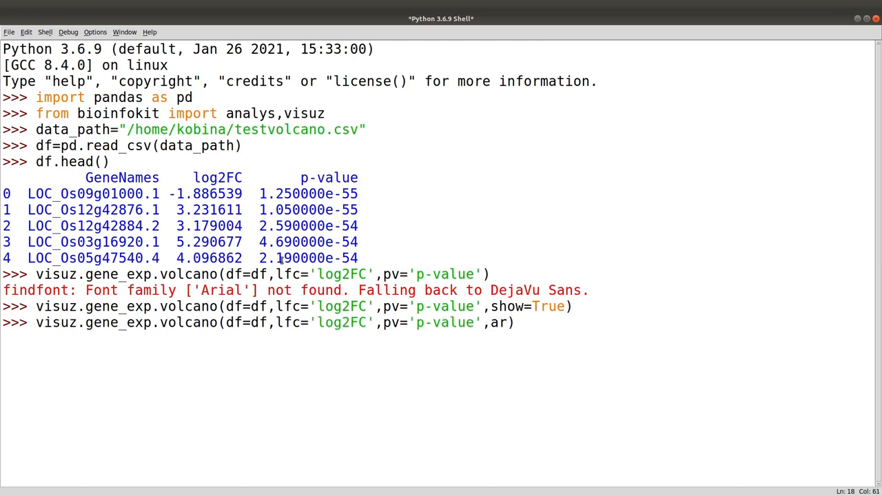
{"action": "type", "text": "=0"}
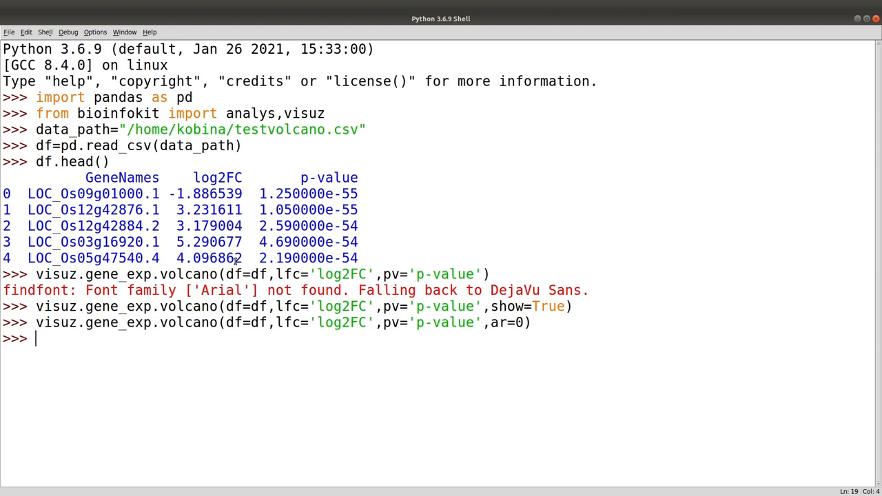
{"action": "type", "text": "visuz.gene_exp.volcano(df=df,lfc='log2FC',pv='p-value')"}
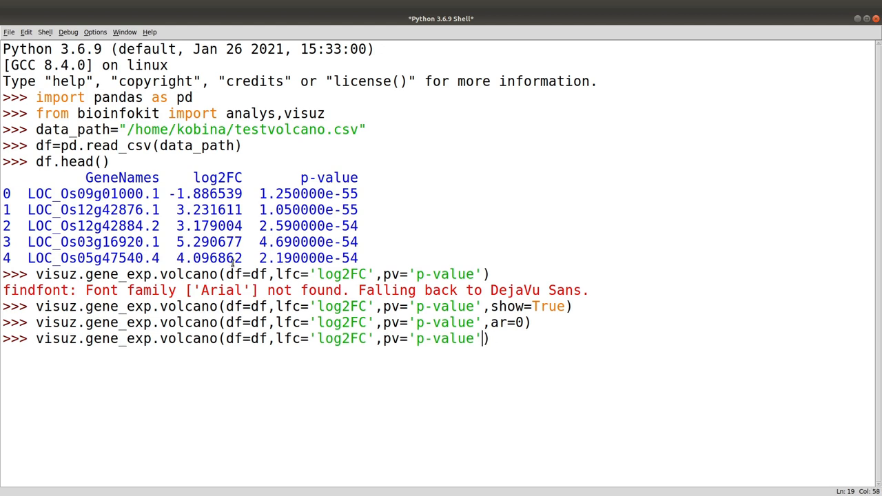
{"action": "type", "text": ",ar="}
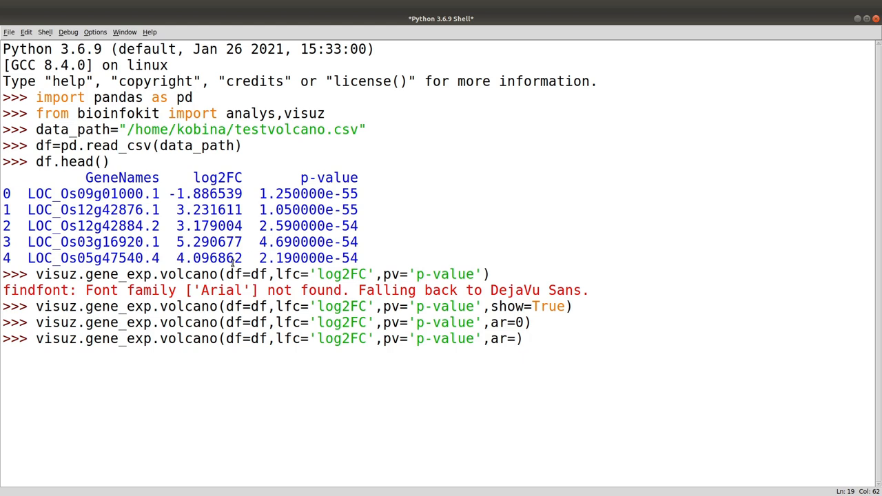
{"action": "type", "text": ",show="}
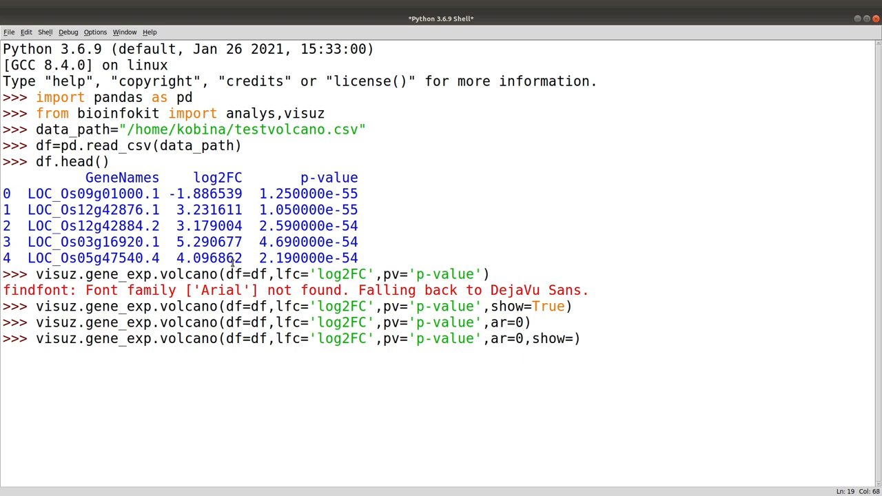
{"action": "type", "text": "True)"}
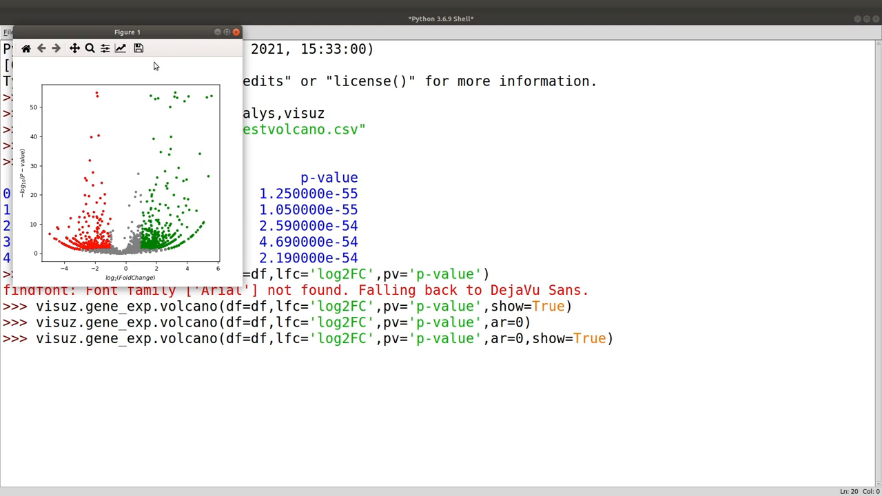
{"action": "mouse_move", "coordinate": [235, 284]}
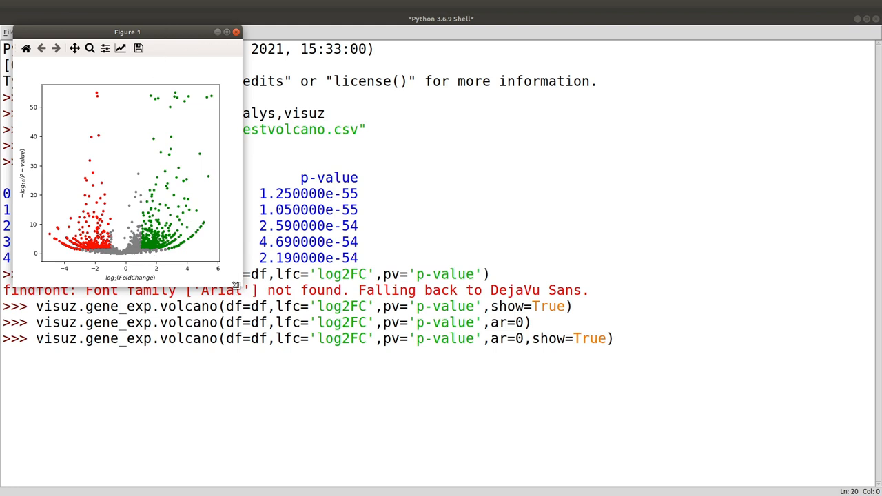
Enlarge the Figure window to inspect the plot, then close it
{"action": "left_click_drag", "start_coordinate": [126, 31], "coordinate": [253, 31]}
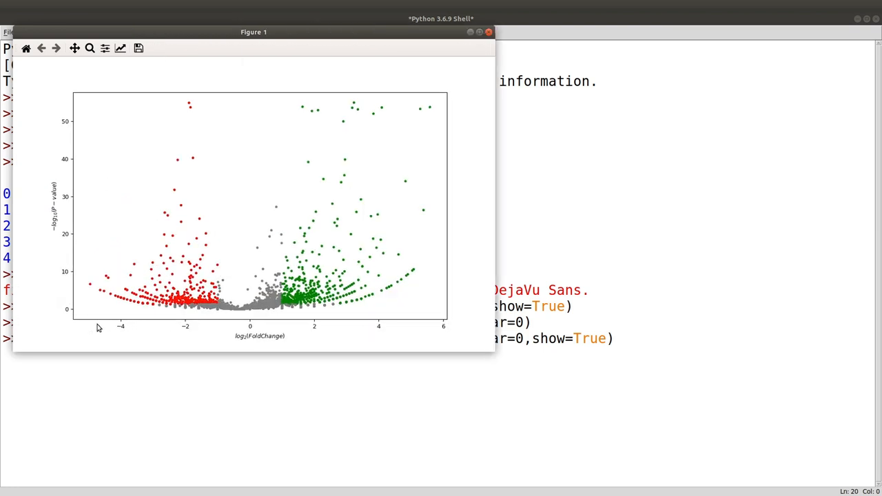
{"action": "mouse_move", "coordinate": [253, 325]}
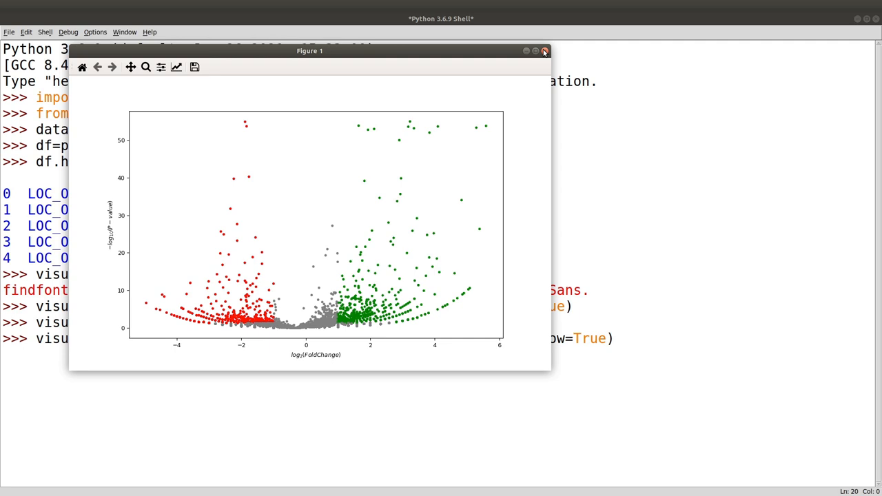
{"action": "left_click", "coordinate": [542, 51]}
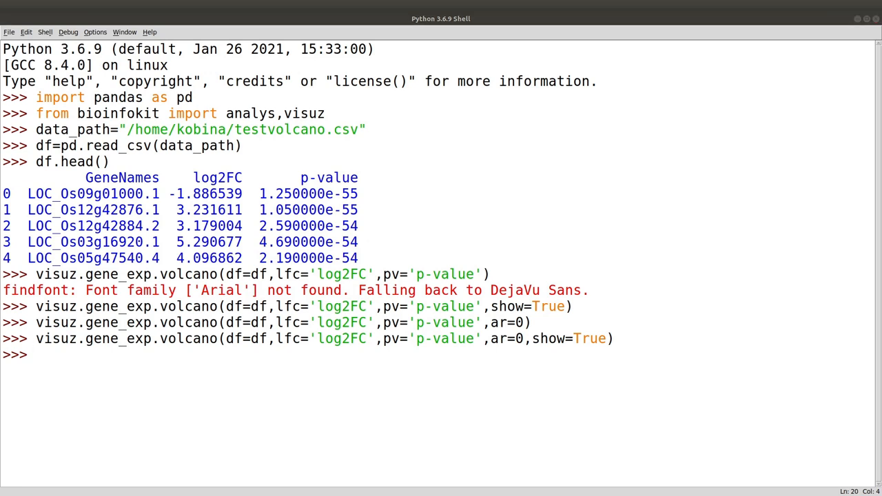
{"action": "mouse_move", "coordinate": [581, 377]}
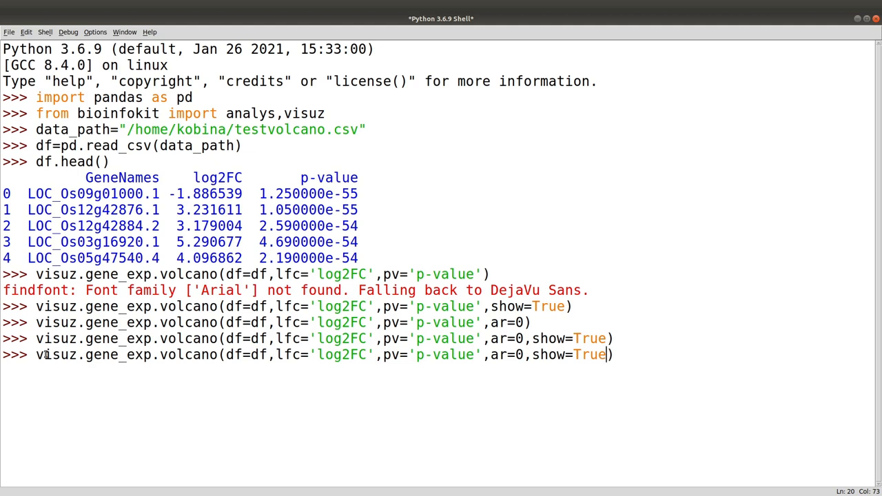
Rerun the volcano call with plotlegend=True and legendpos='upper right' to show a legend
{"action": "type", "text": ","}
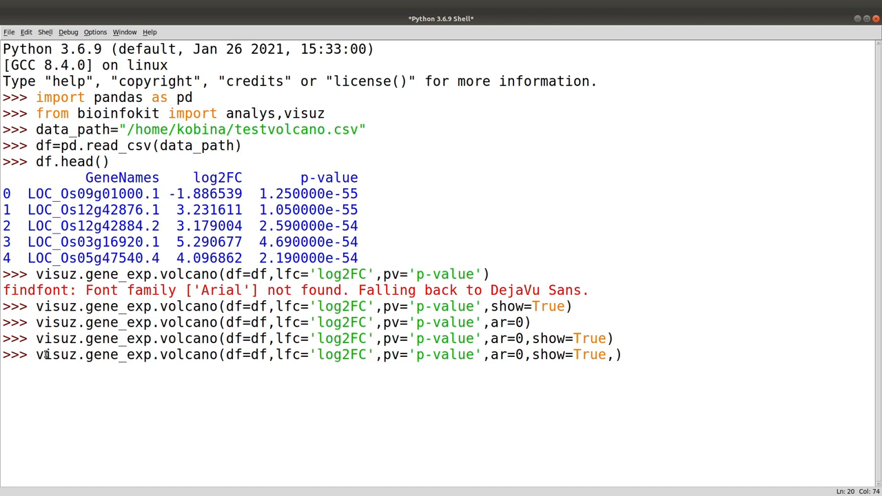
{"action": "type", "text": "plot"}
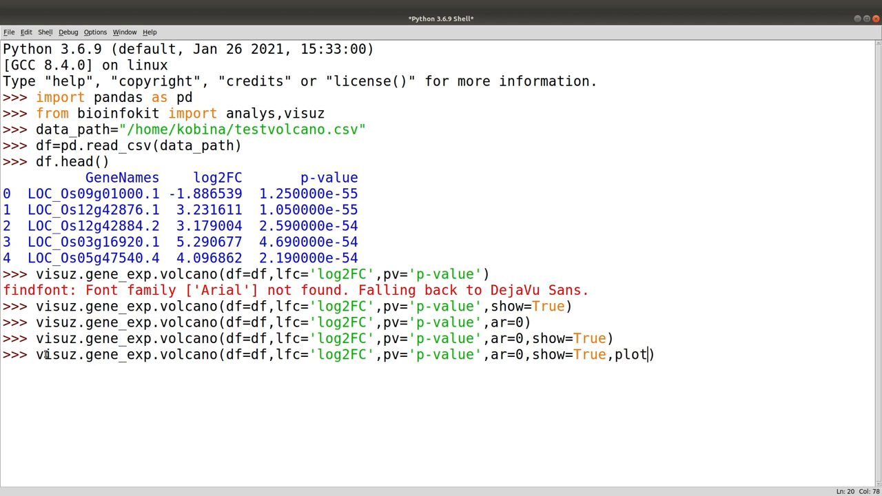
{"action": "type", "text": "legened"}
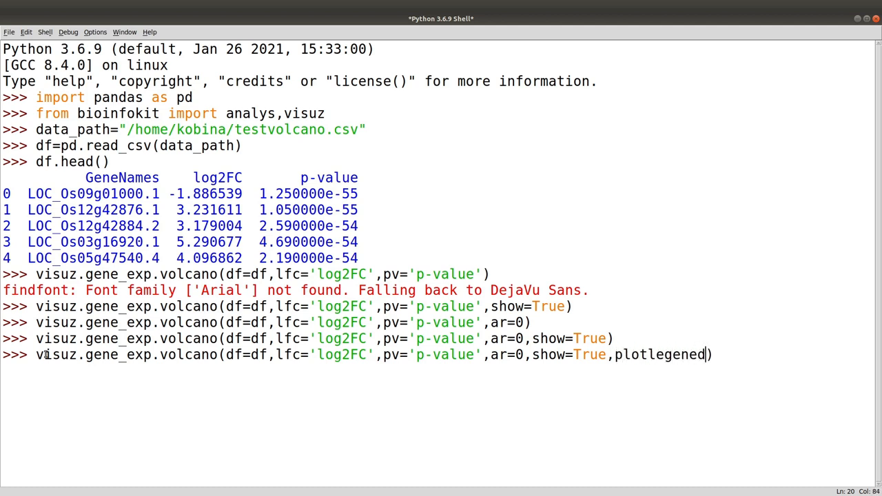
{"action": "type", "text": "=Tru"}
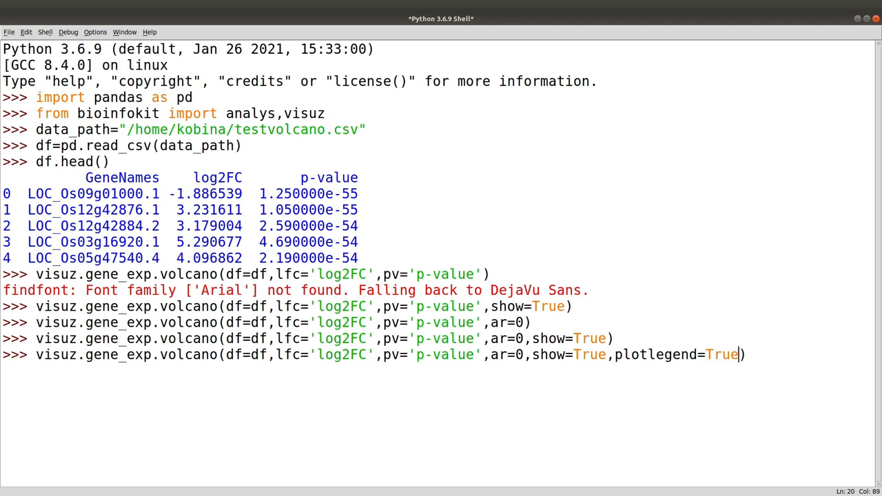
{"action": "mouse_move", "coordinate": [763, 356]}
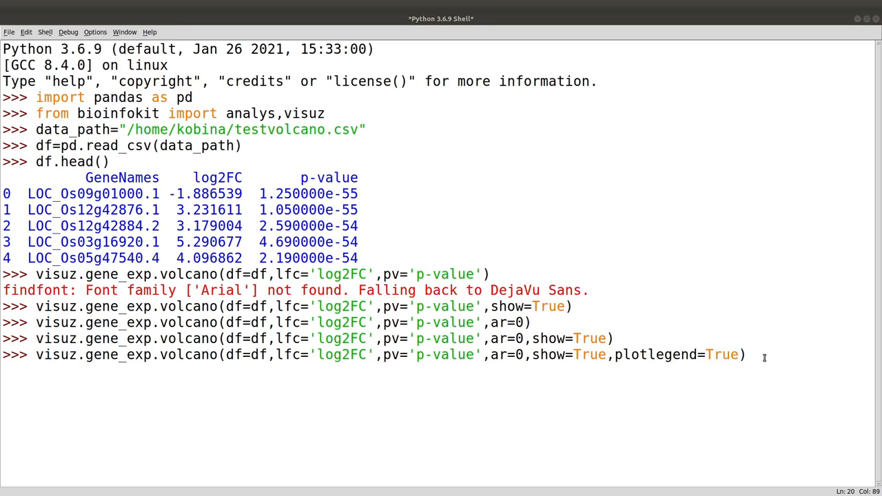
{"action": "type", "text": ","}
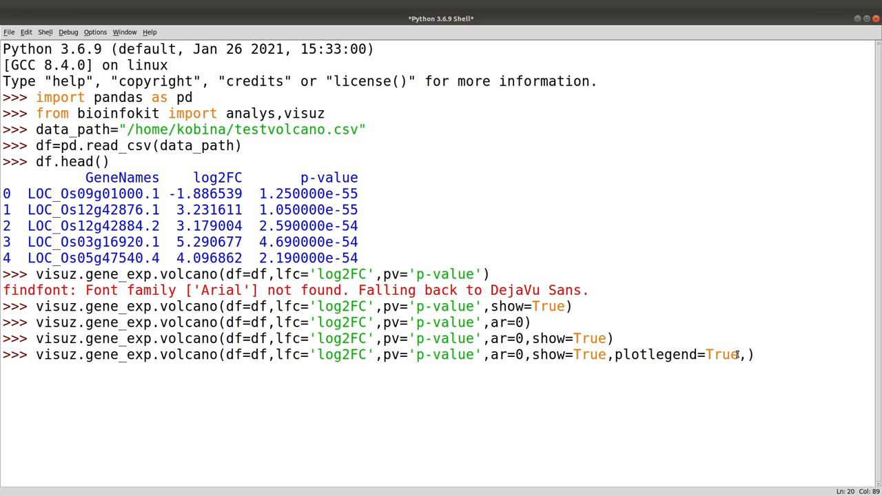
{"action": "type", "text": ",legend"}
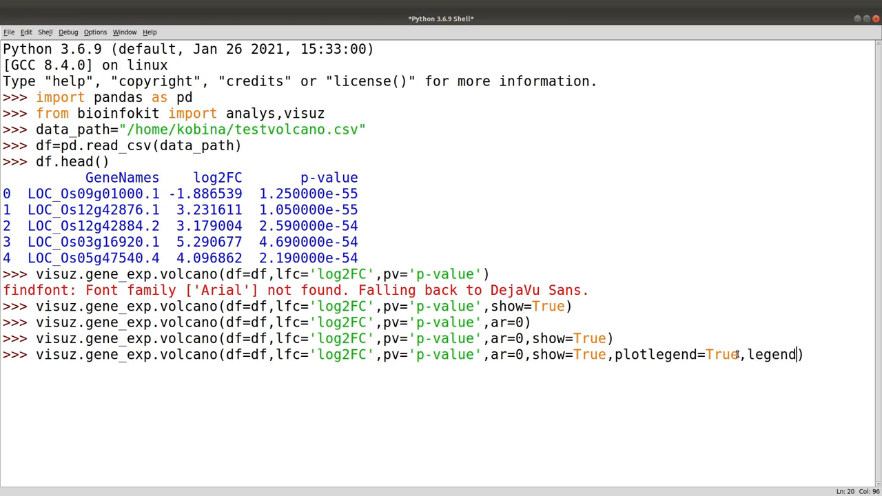
{"action": "type", "text": "pos="}
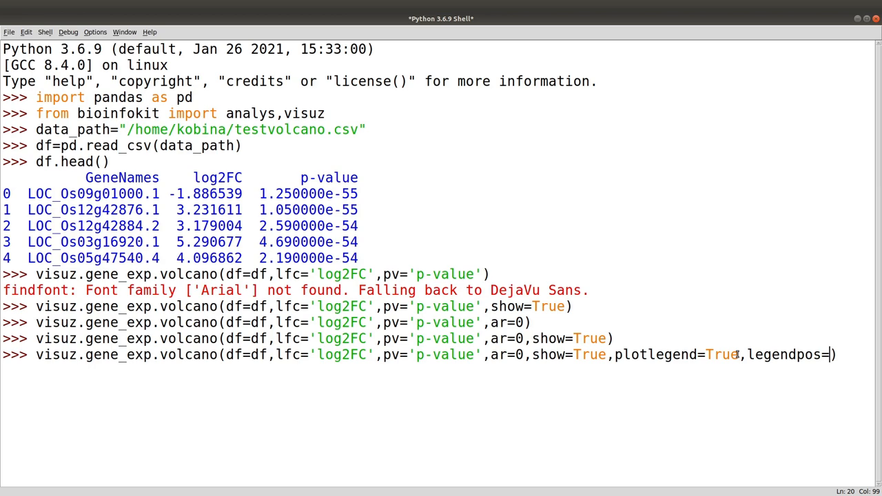
{"action": "type", "text": "'upper '"}
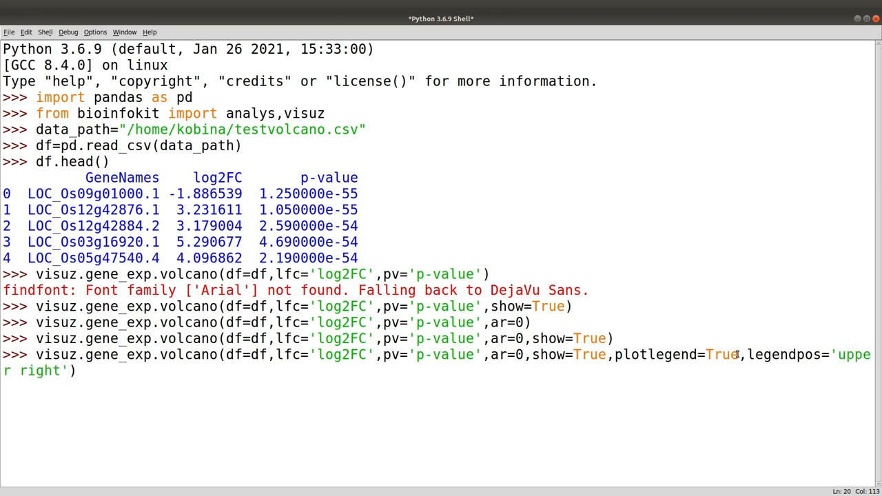
{"action": "key", "text": "Return"}
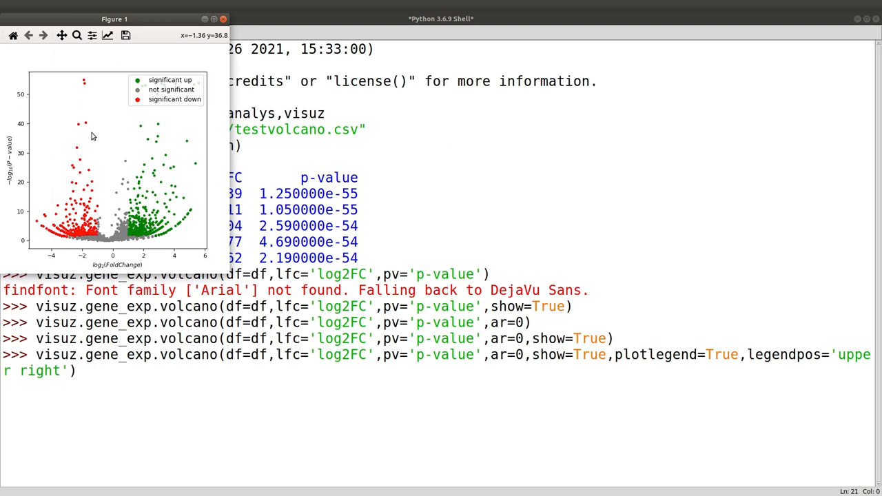
{"action": "mouse_move", "coordinate": [182, 135]}
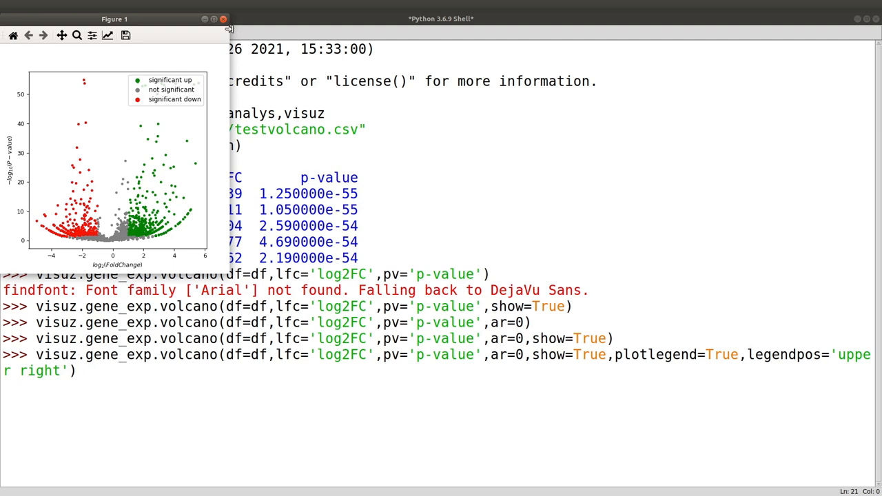
Close the figure, recall the command and add lfc_thr=(1,2)
{"action": "left_click", "coordinate": [223, 20]}
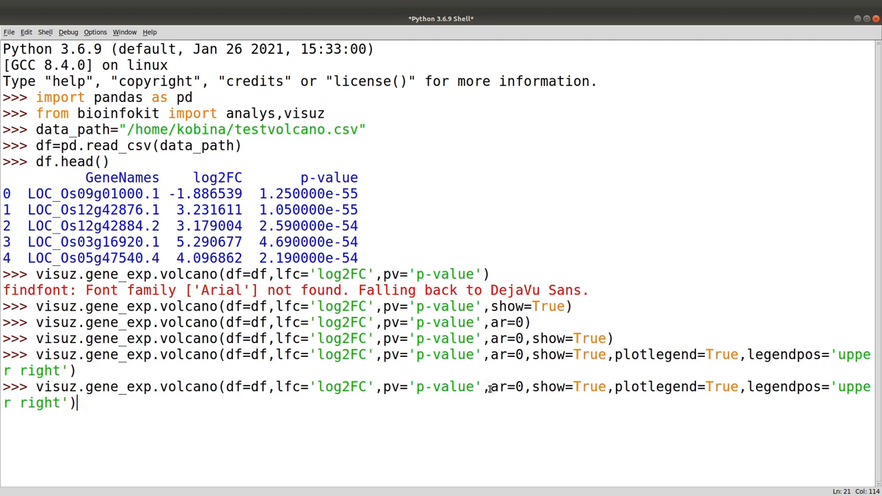
{"action": "left_click", "coordinate": [487, 386]}
{"action": "type", "text": "lfc_thr"}
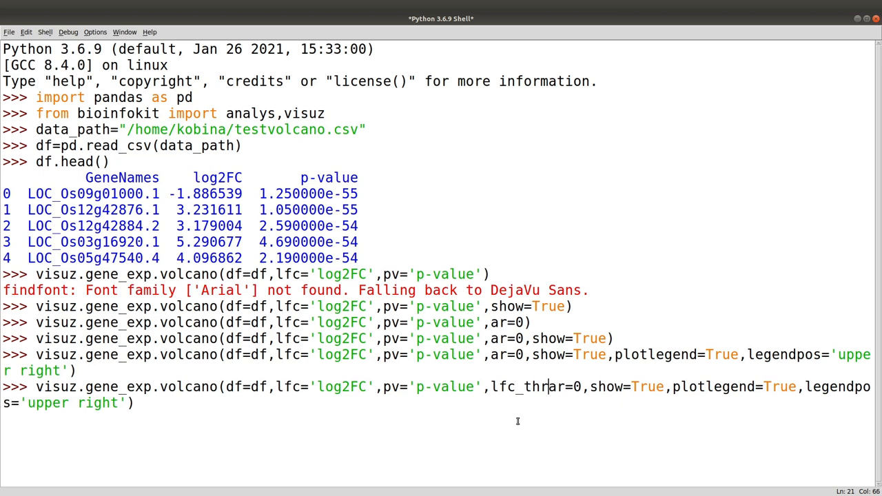
{"action": "key", "text": "BackSpace"}
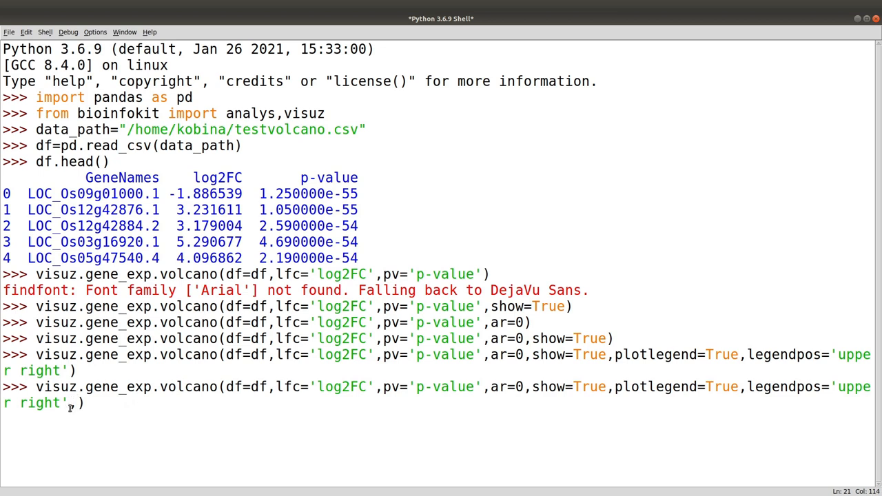
{"action": "type", "text": ",lfc"}
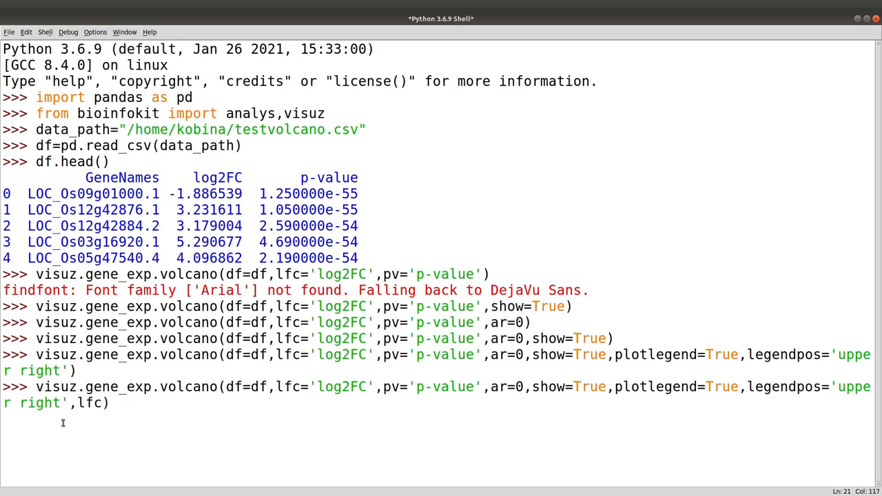
{"action": "type", "text": "_thr"}
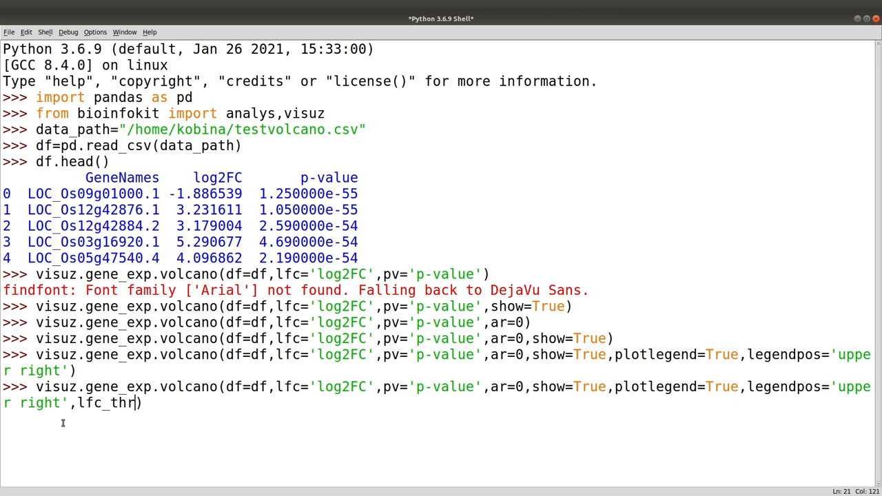
{"action": "type", "text": "="}
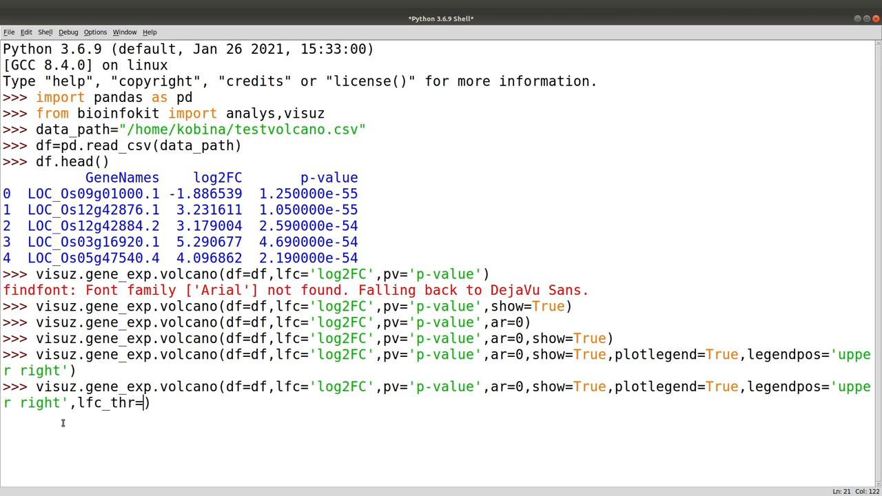
{"action": "type", "text": "(1,2)"}
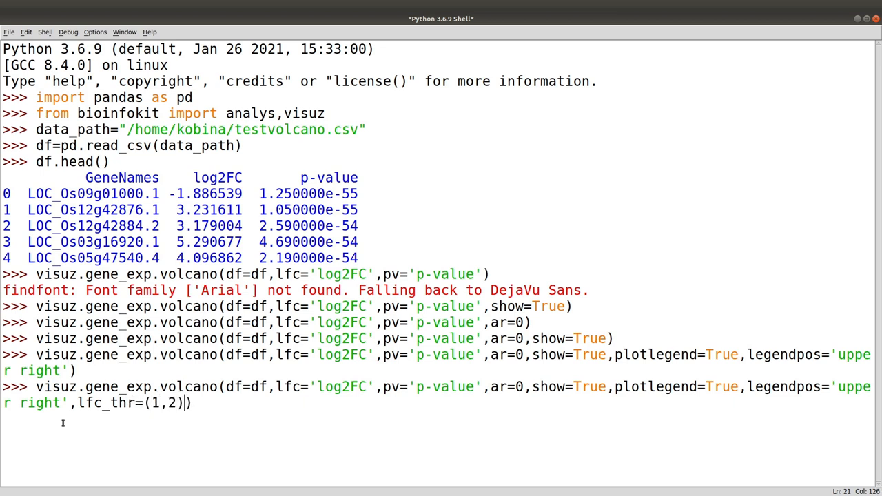
{"action": "type", "text": ")"}
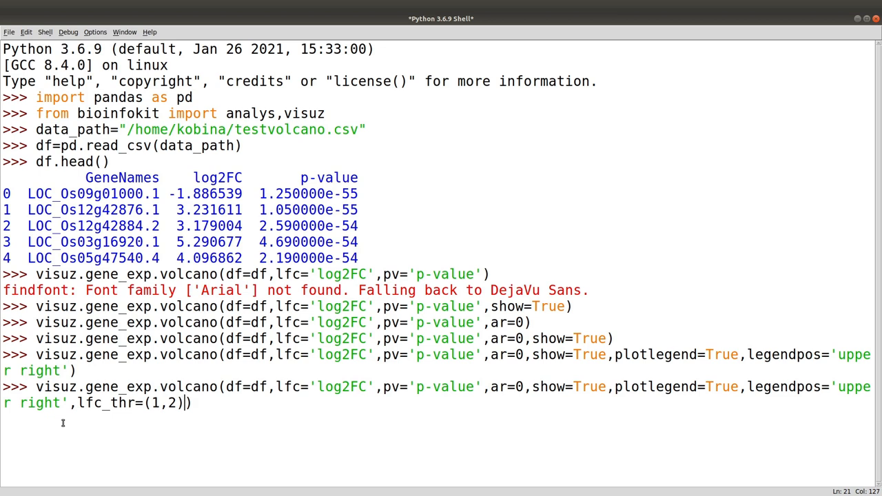
Add pv_thr=(0.05,0.01) and run the thresholded volcano call
{"action": "type", "text": ",pv"}
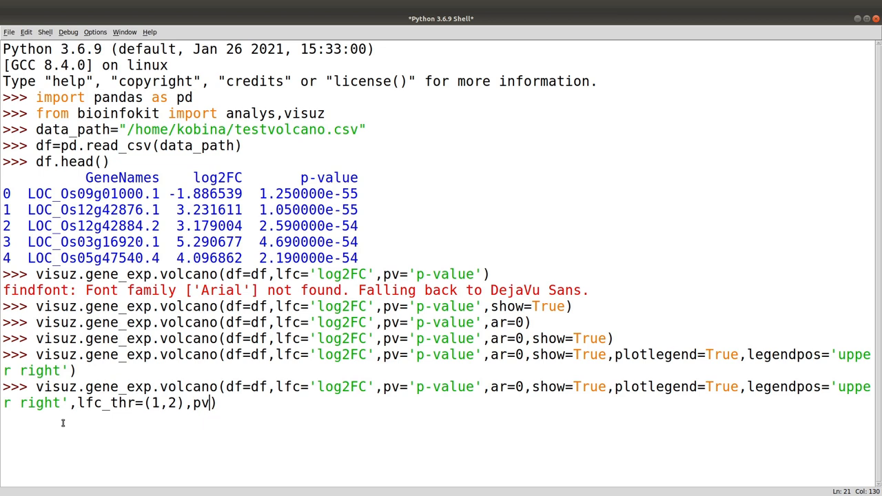
{"action": "type", "text": "_thr=(0"}
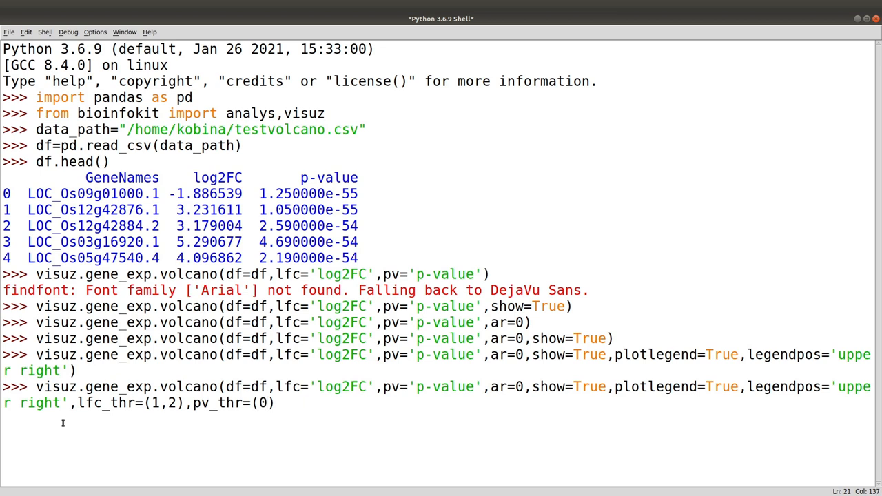
{"action": "type", "text": ".05,"}
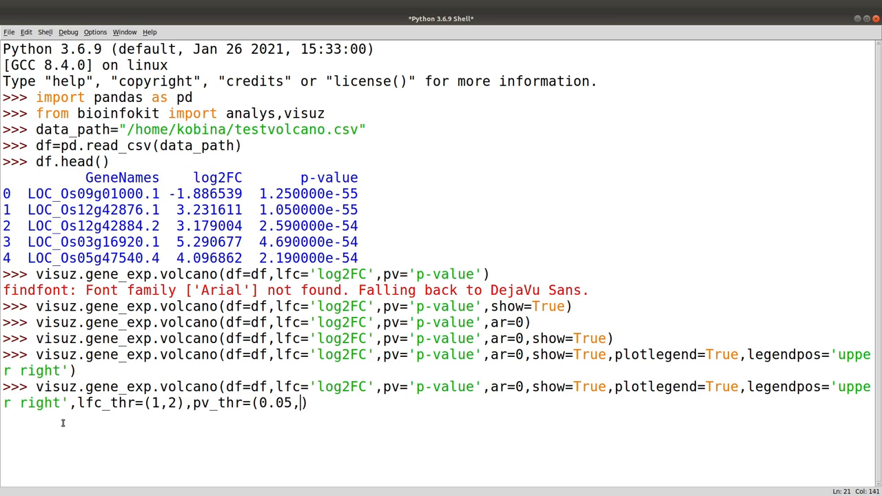
{"action": "type", "text": "0.01)"}
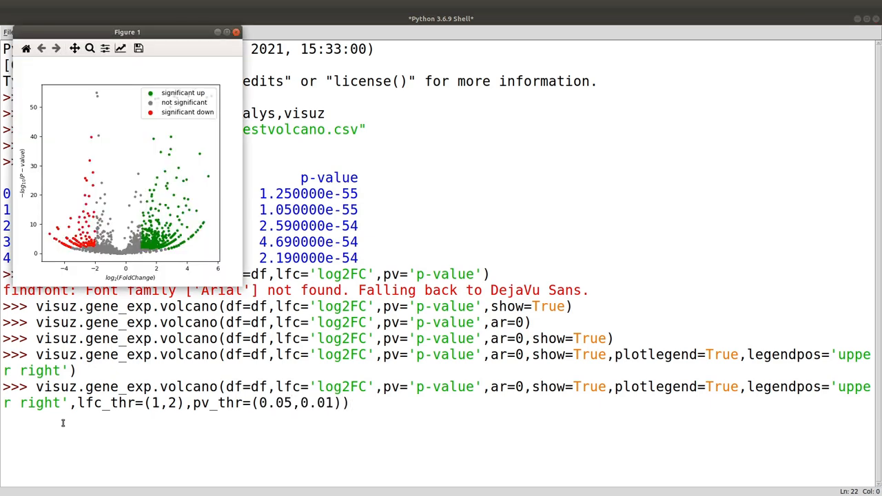
{"action": "mouse_move", "coordinate": [215, 177]}
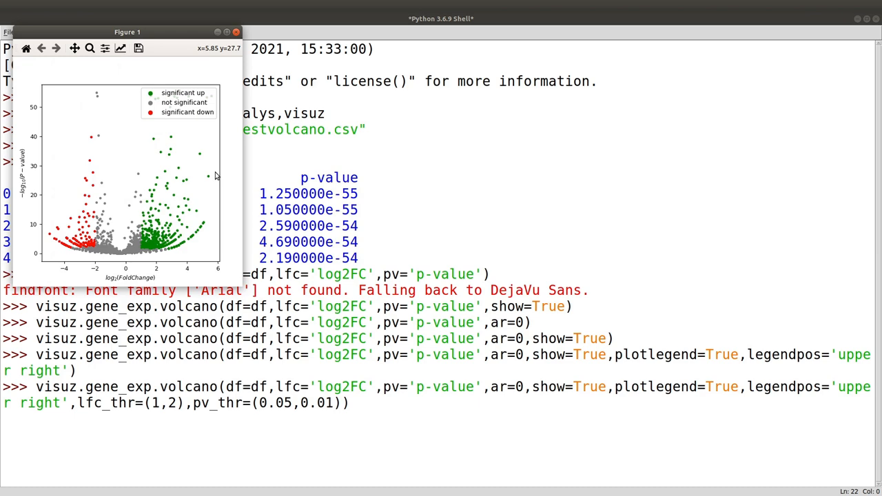
Reposition Figure 1 to look over the thresholded plot and legend, then close it
{"action": "left_click_drag", "start_coordinate": [127, 31], "coordinate": [193, 51]}
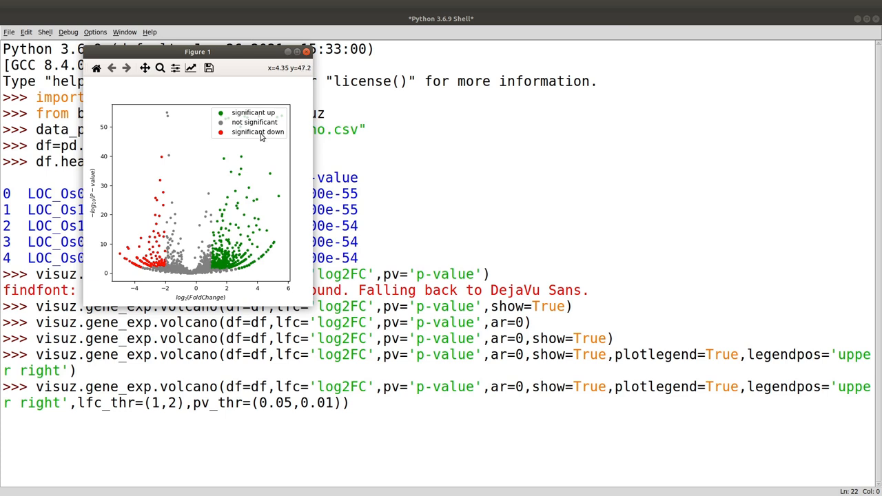
{"action": "mouse_move", "coordinate": [254, 147]}
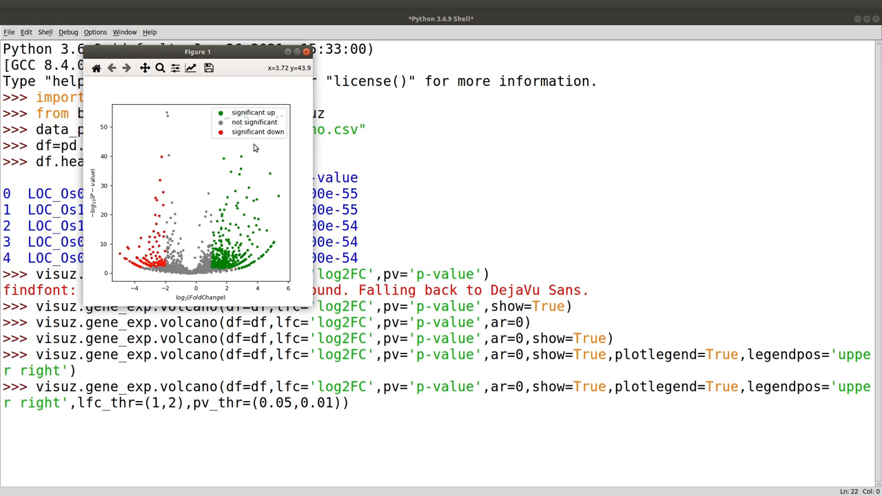
{"action": "mouse_move", "coordinate": [265, 145]}
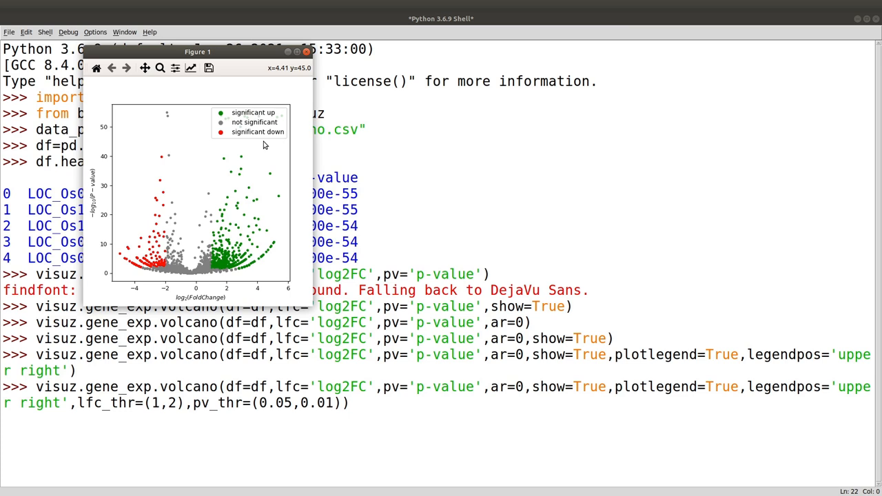
{"action": "mouse_move", "coordinate": [232, 226]}
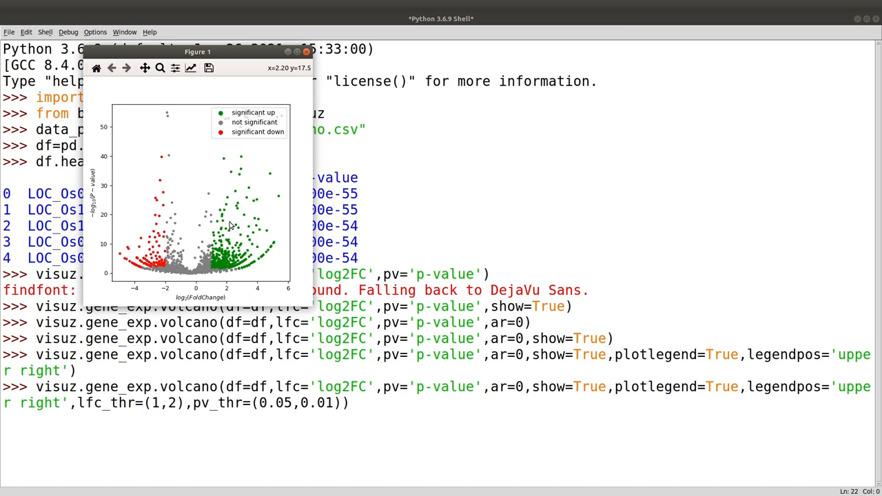
{"action": "mouse_move", "coordinate": [276, 115]}
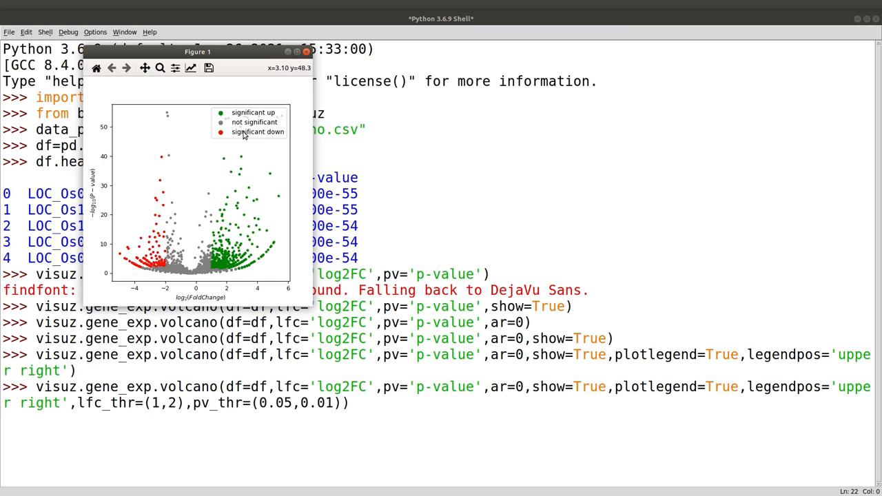
{"action": "mouse_move", "coordinate": [239, 123]}
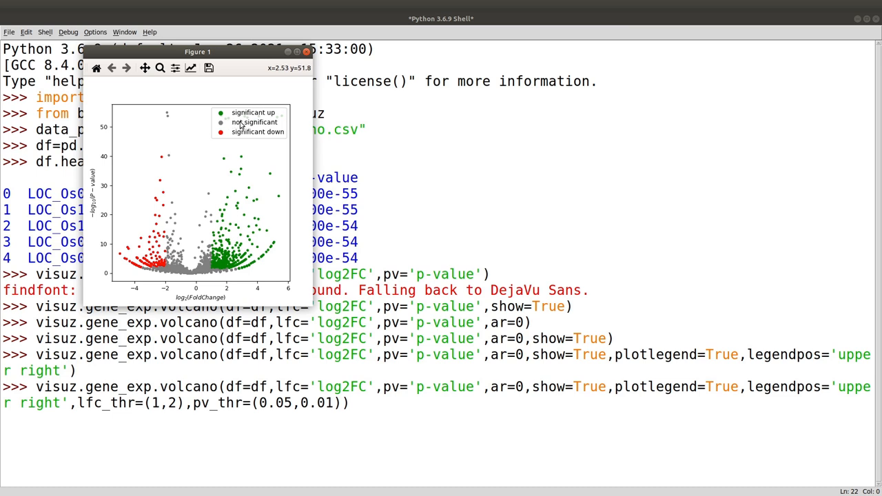
{"action": "mouse_move", "coordinate": [241, 127]}
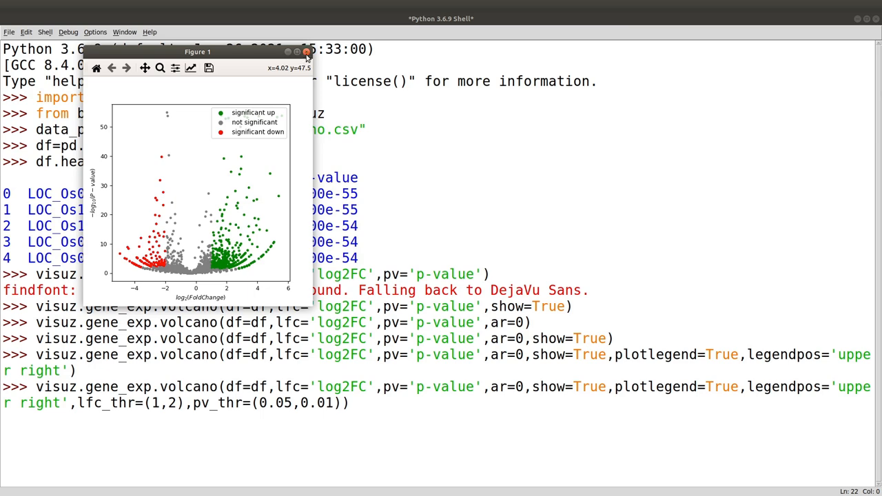
{"action": "left_click", "coordinate": [307, 53]}
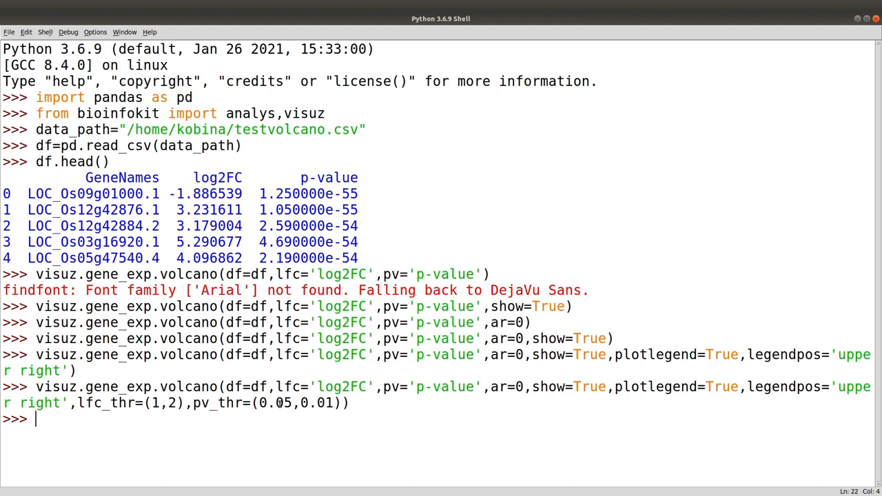
Run the volcano call with ar=0 and color=('blue','grey','green'), then recall it to add show=
{"action": "type", "text": "visuz.gene_exp.volcano(df=df,lfc='log2FC',pv='p-value',ar=0)"}
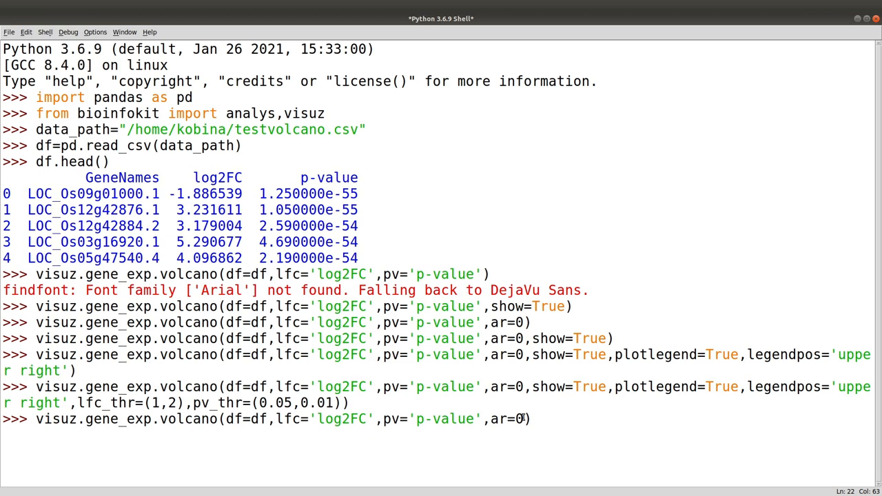
{"action": "type", "text": ",color=('blue','grey','"}
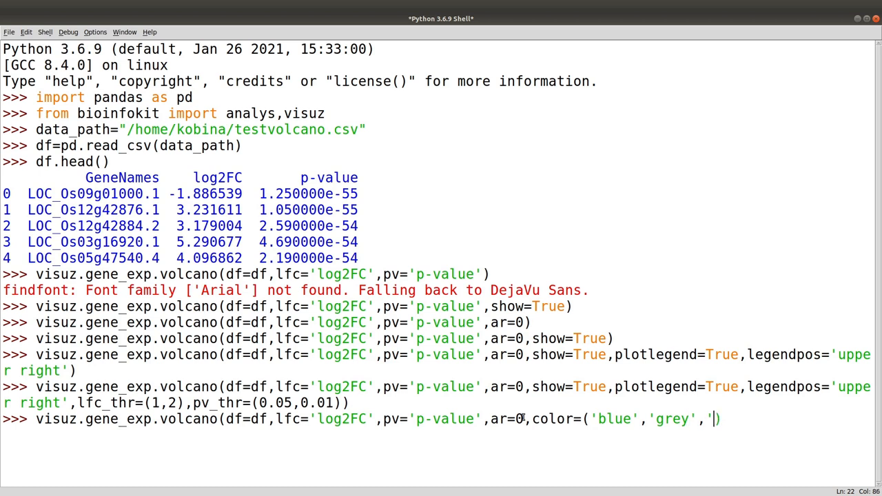
{"action": "type", "text": "green'"}
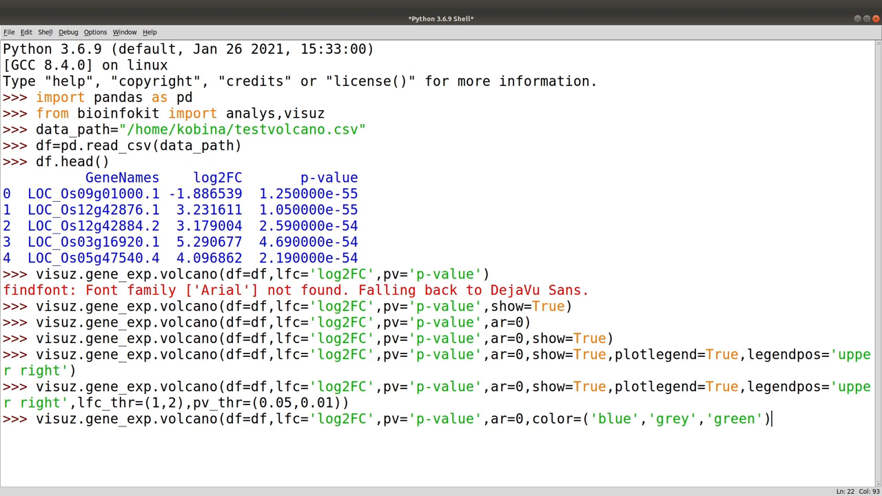
{"action": "type", "text": ")"}
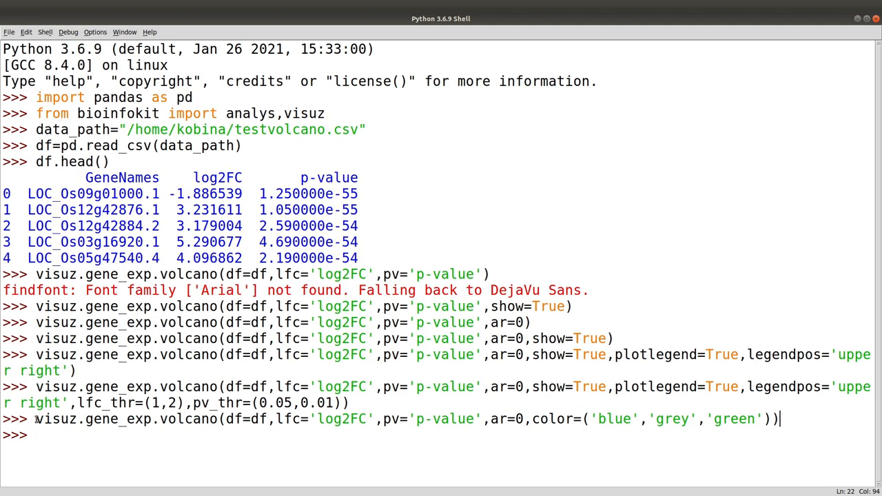
{"action": "left_click_drag", "start_coordinate": [36, 419], "coordinate": [778, 419]}
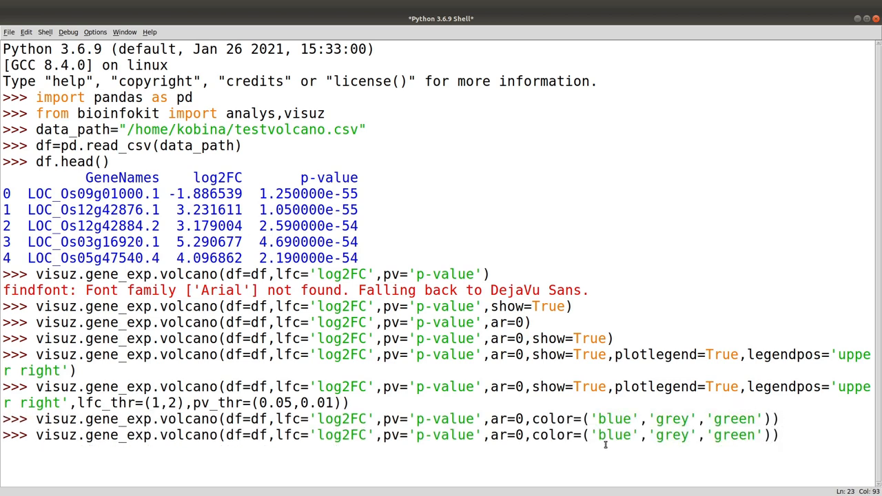
{"action": "type", "text": ",show=True"}
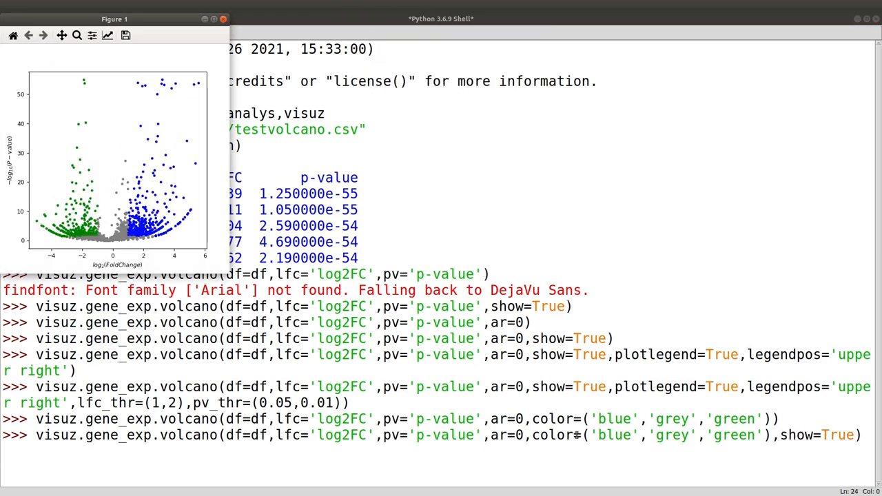
{"action": "mouse_move", "coordinate": [215, 265]}
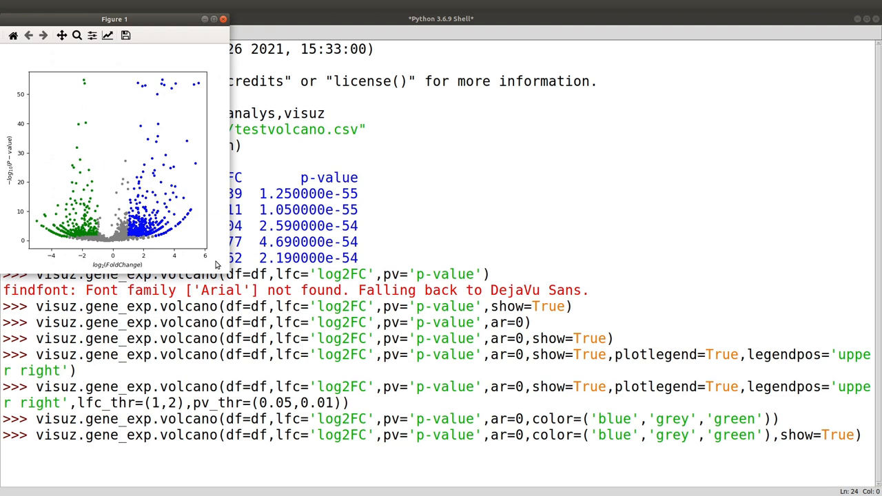
{"action": "mouse_move", "coordinate": [145, 224]}
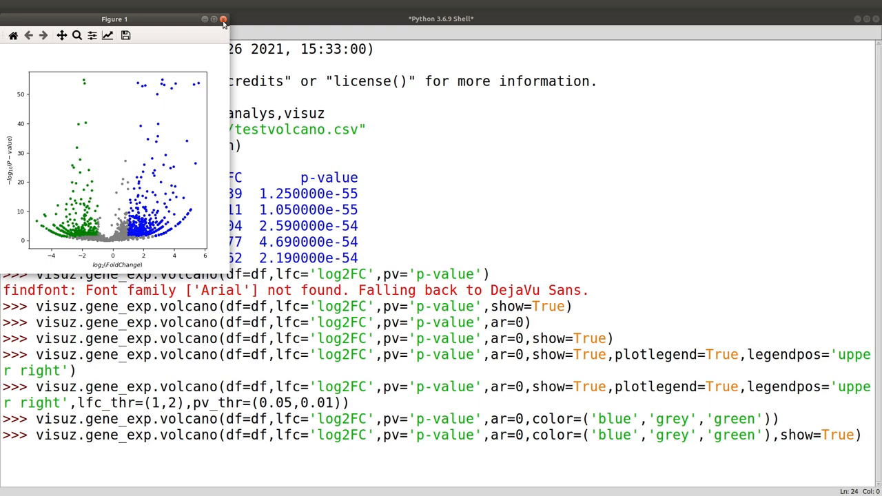
Close the blue, grey and green volcano figure to return to the prompt
{"action": "left_click", "coordinate": [224, 19]}
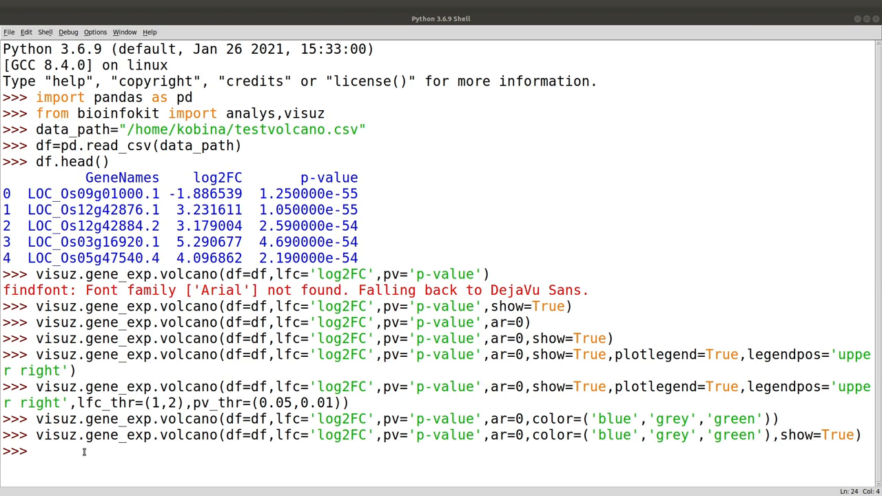
Run visuz.gene_exp.volcano with geneid='GeneNames' labelling LOC_Os09g01000.1, LOC_Os01g50030.1, LOC_Os06g40940.3, ar=0, show=True
{"action": "type", "text": "visuz.gene_exp.volcano(df=df, lfc=\"log2FC\", pv=\"p-value\", geneid=\"GeneNames\","}
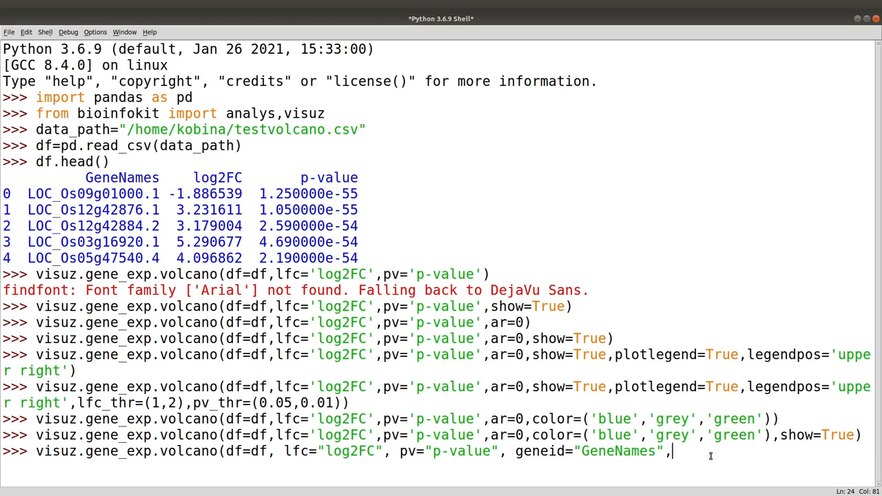
{"action": "type", "text": "genenames=(\"LOC_Os09g01000.1\", \"LOC_Os01g50030.1\", \"LOC_Os06g40940.3\""}
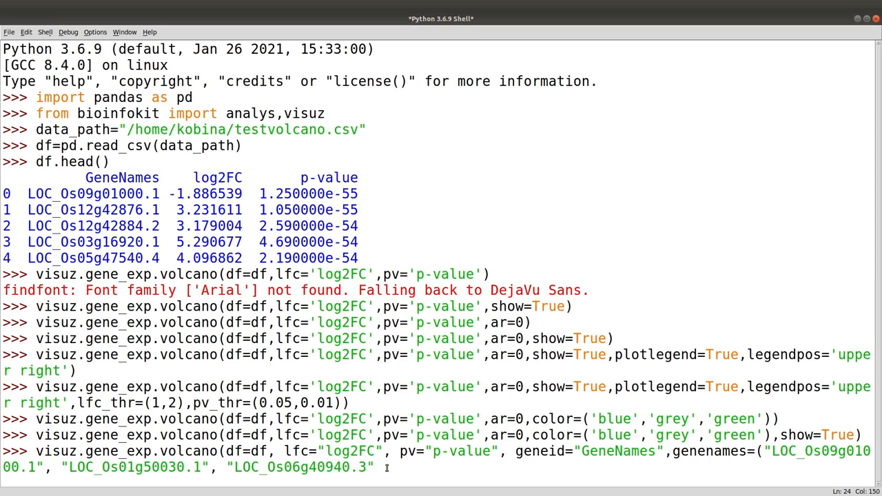
{"action": "type", "text": "),ar"}
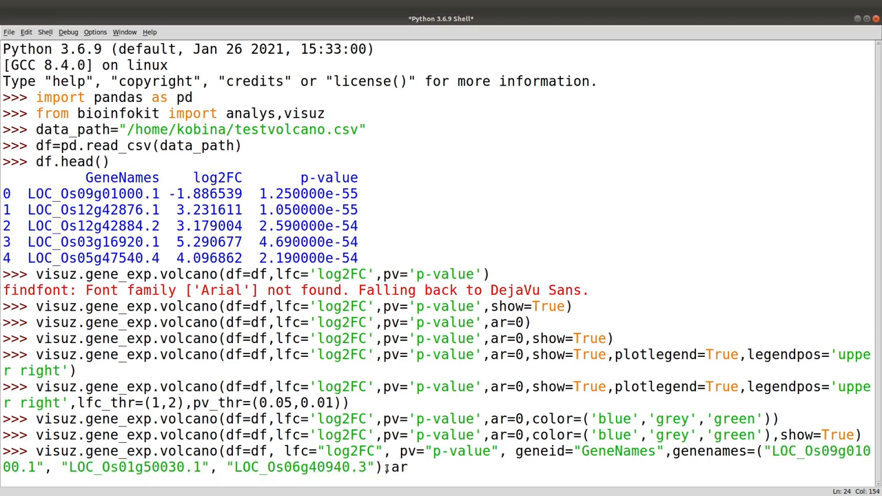
{"action": "type", "text": "=0,show"}
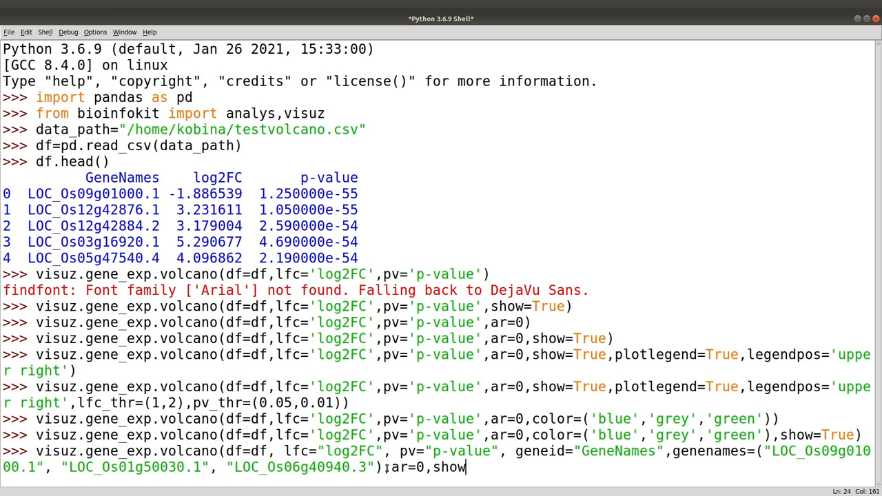
{"action": "type", "text": "=True)"}
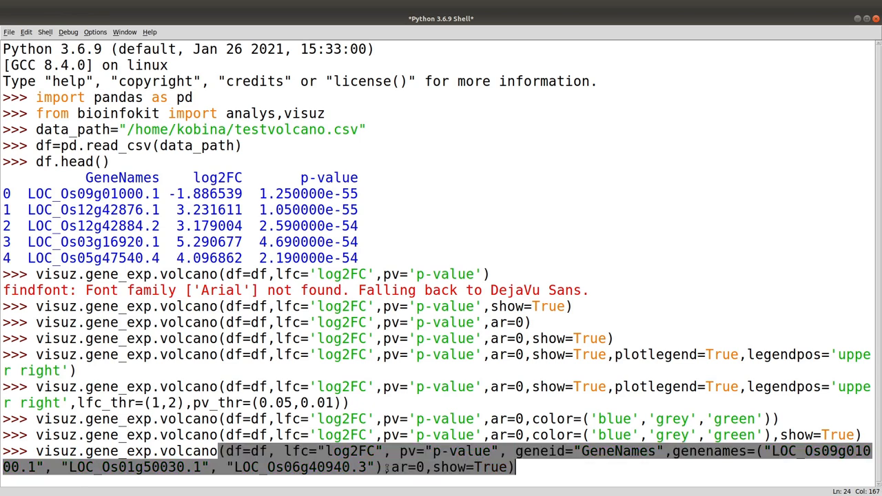
{"action": "key", "text": "Return"}
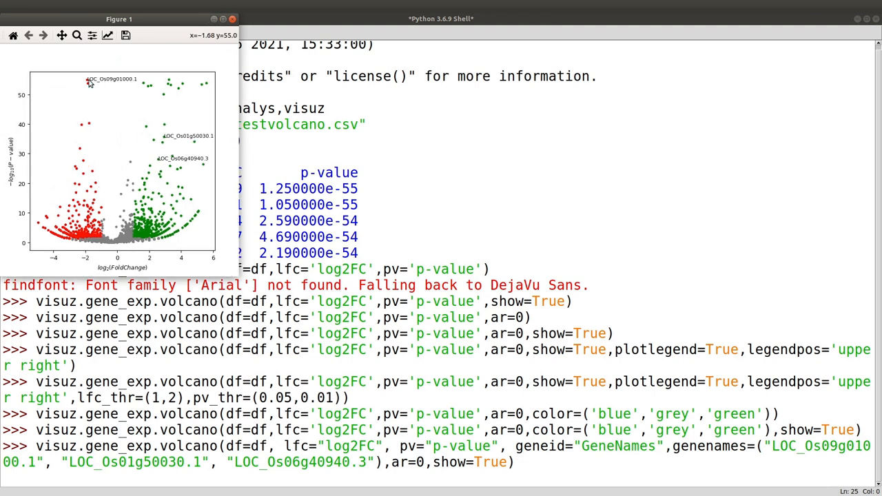
{"action": "mouse_move", "coordinate": [204, 153]}
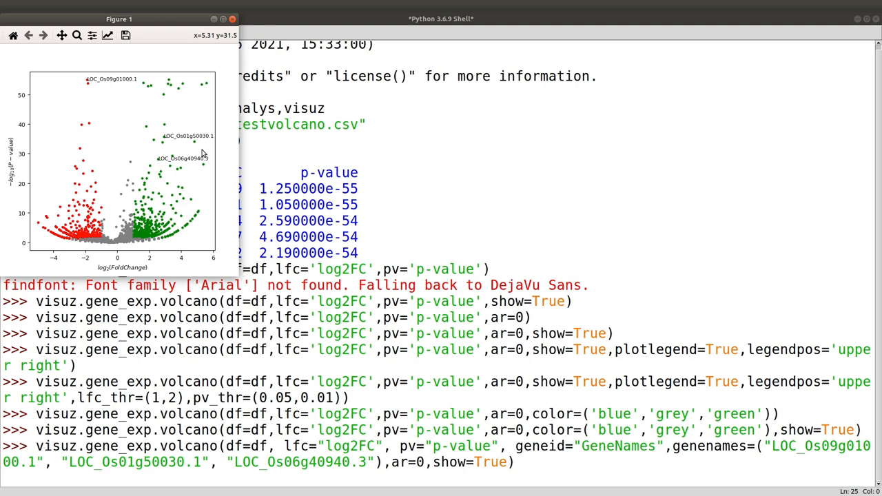
{"action": "mouse_move", "coordinate": [185, 129]}
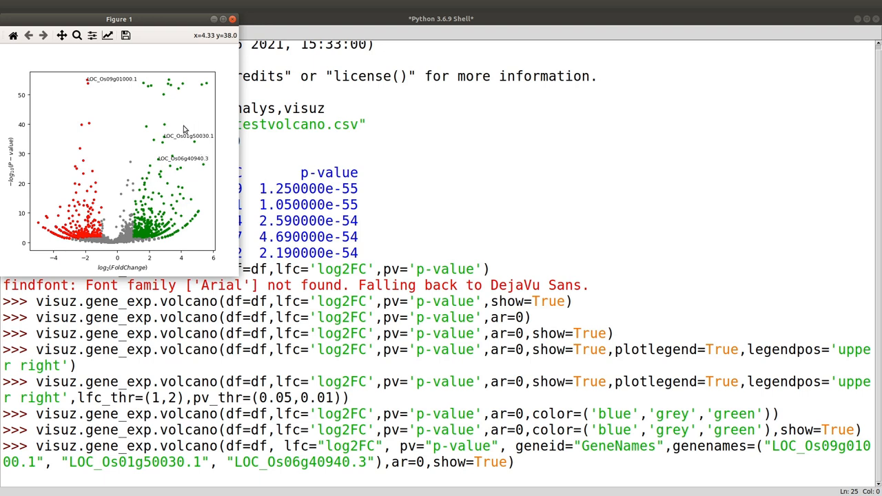
{"action": "mouse_move", "coordinate": [201, 192]}
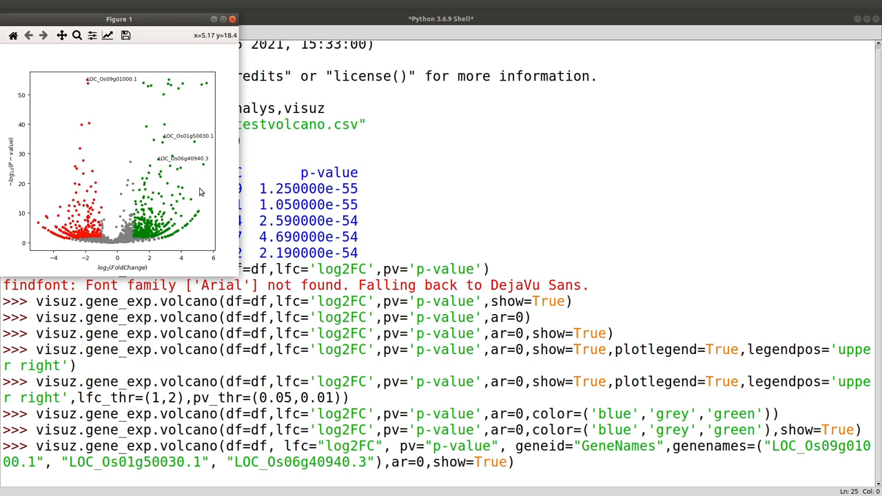
{"action": "mouse_move", "coordinate": [122, 86]}
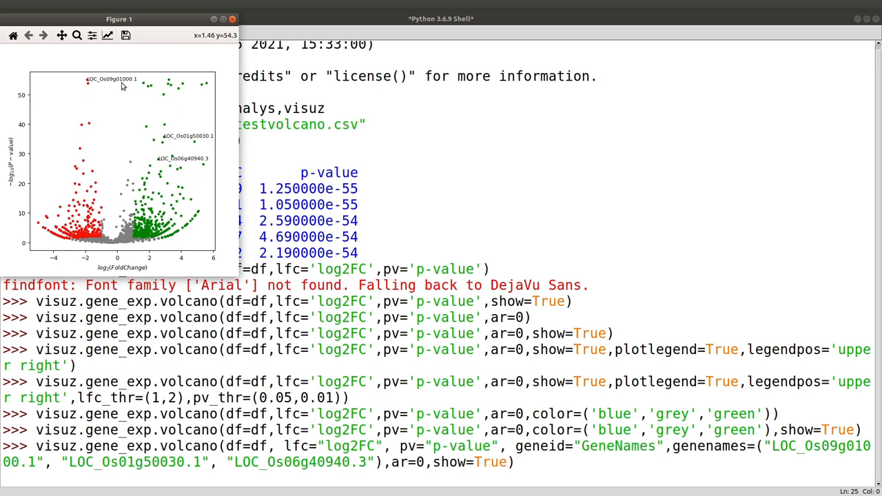